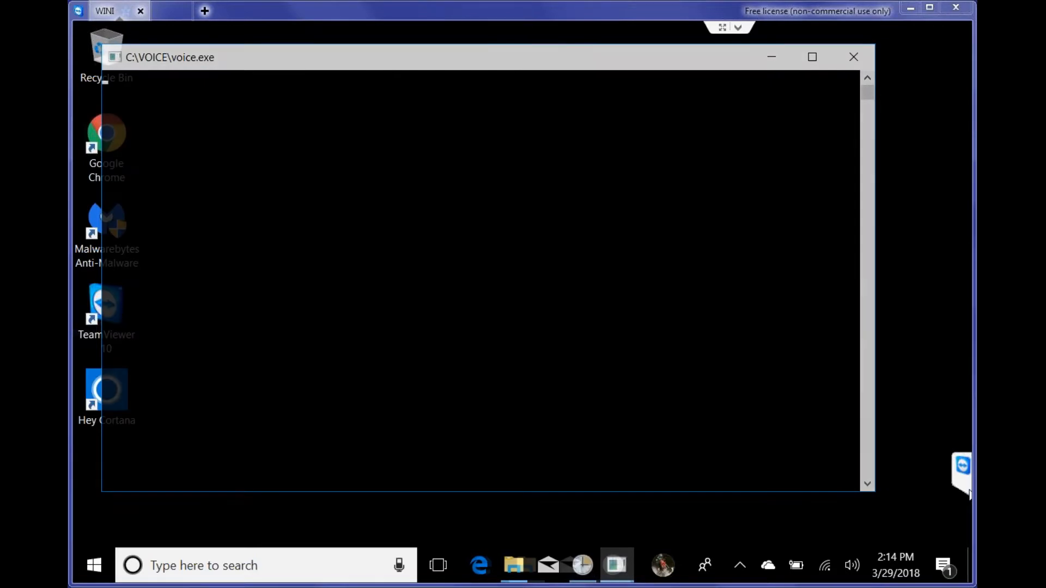
Step: Close the voice.exe console window and dismiss the 'It's time for Lunch' notification
{"action": "left_click", "coordinate": [852, 57]}
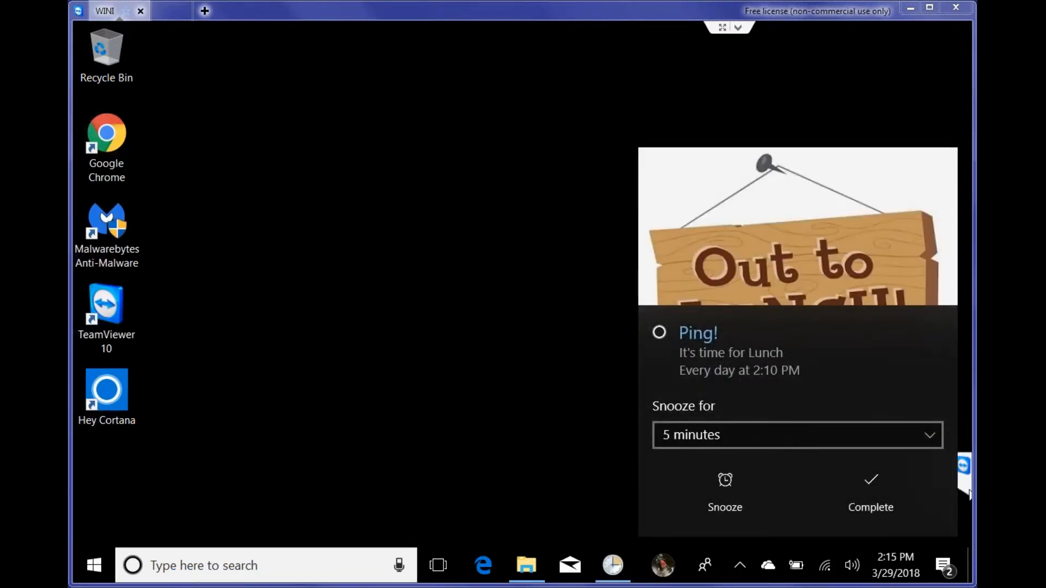
{"action": "left_click", "coordinate": [869, 493]}
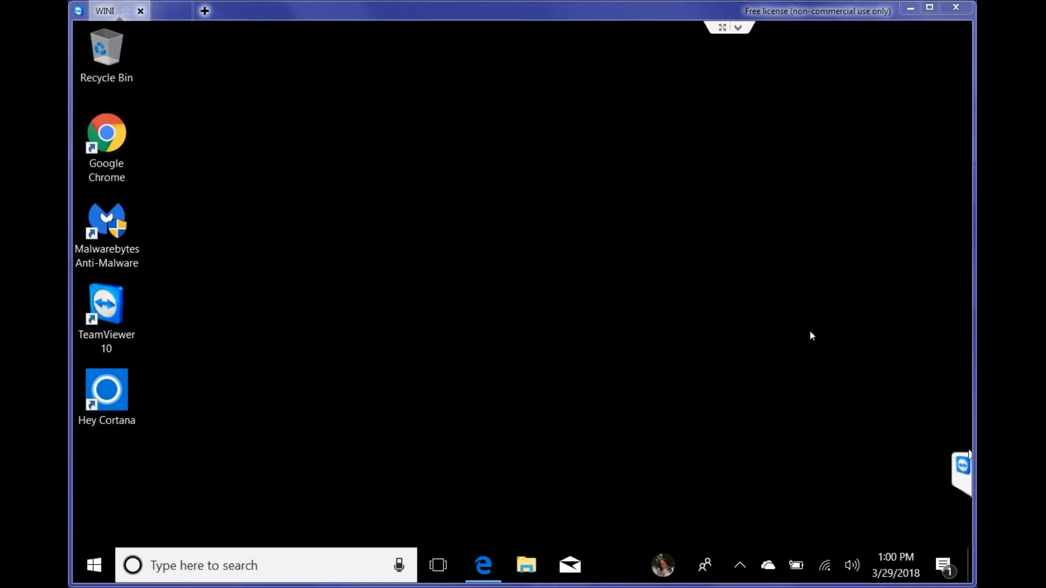
{"action": "mouse_move", "coordinate": [385, 305]}
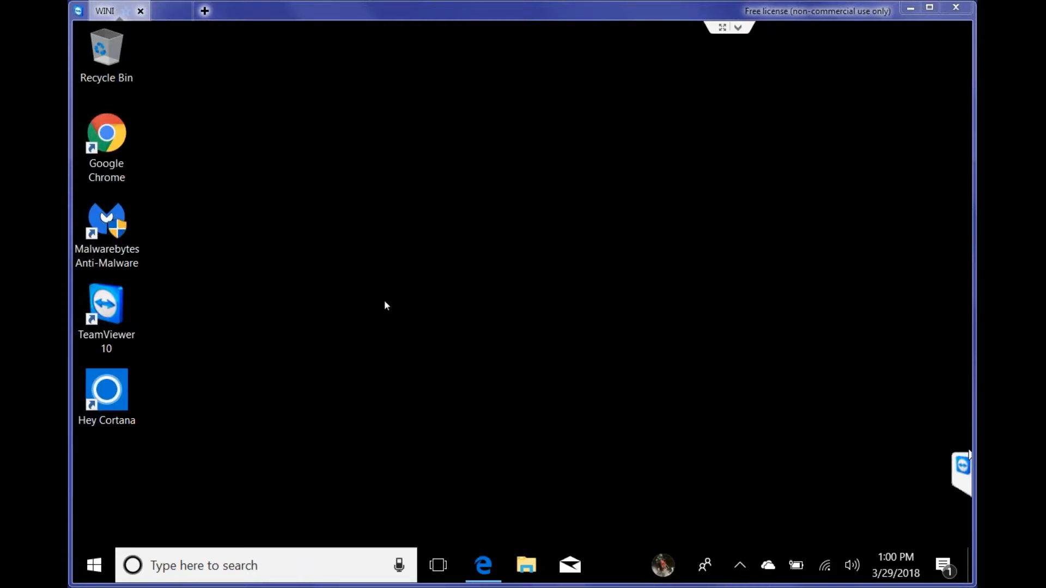
{"action": "mouse_move", "coordinate": [374, 302]}
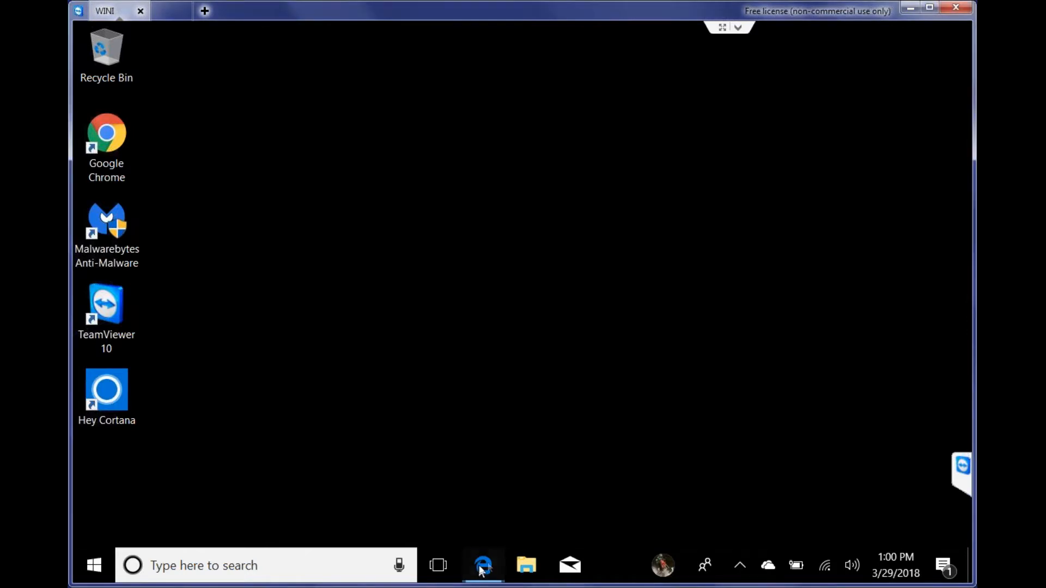
Step: Bring up the voice.exe page in Edge and scroll to its command-line usage options
{"action": "left_click", "coordinate": [483, 566]}
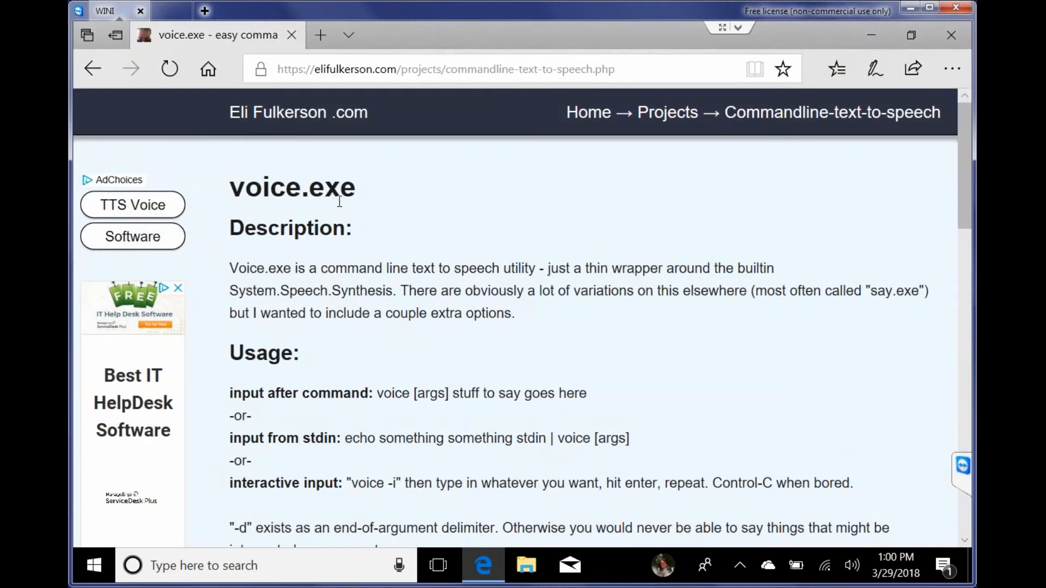
{"action": "mouse_move", "coordinate": [379, 121]}
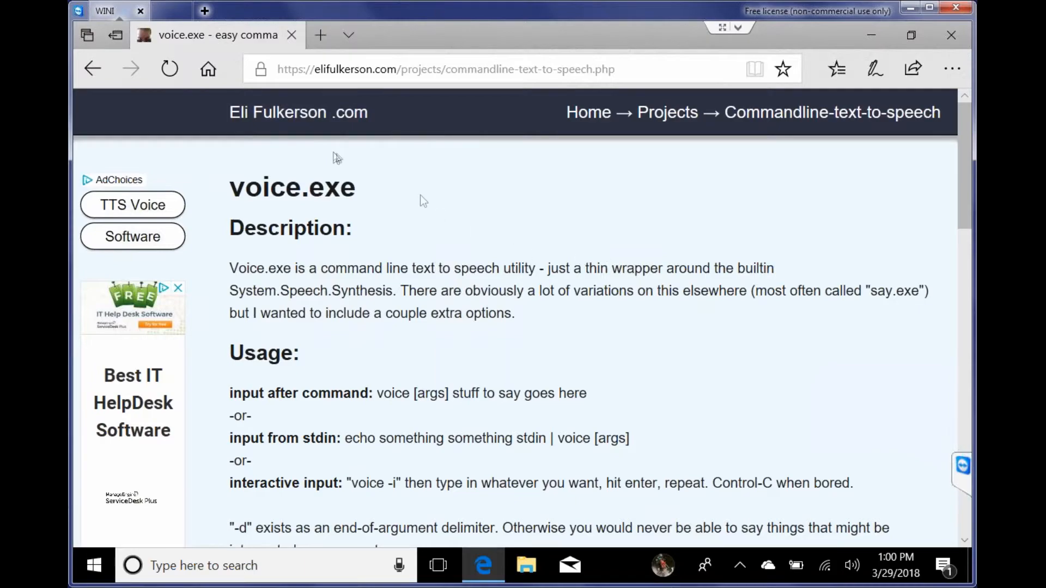
{"action": "mouse_move", "coordinate": [333, 372]}
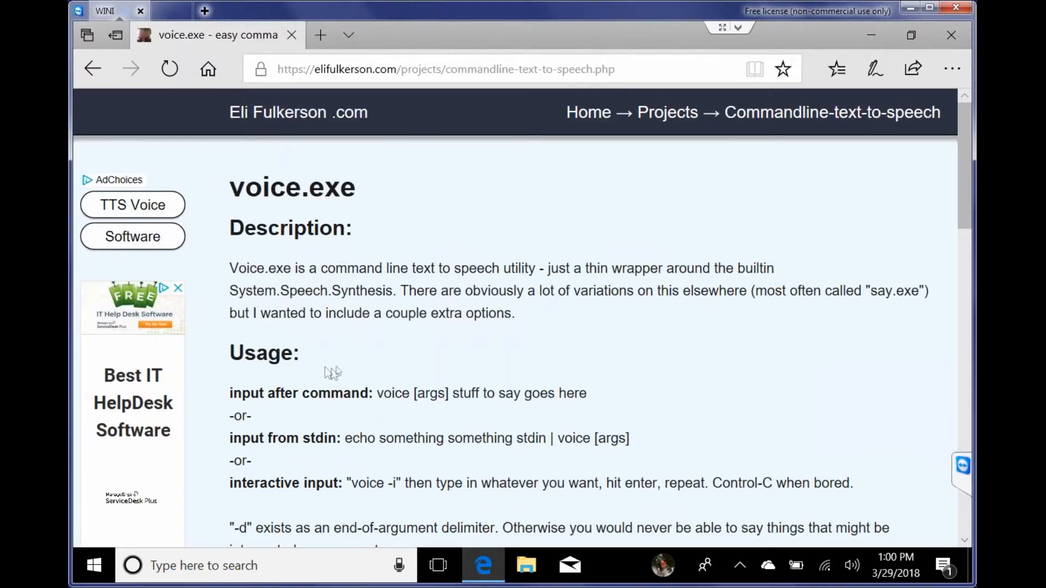
{"action": "scroll", "scroll_direction": "down", "scroll_amount": 3}
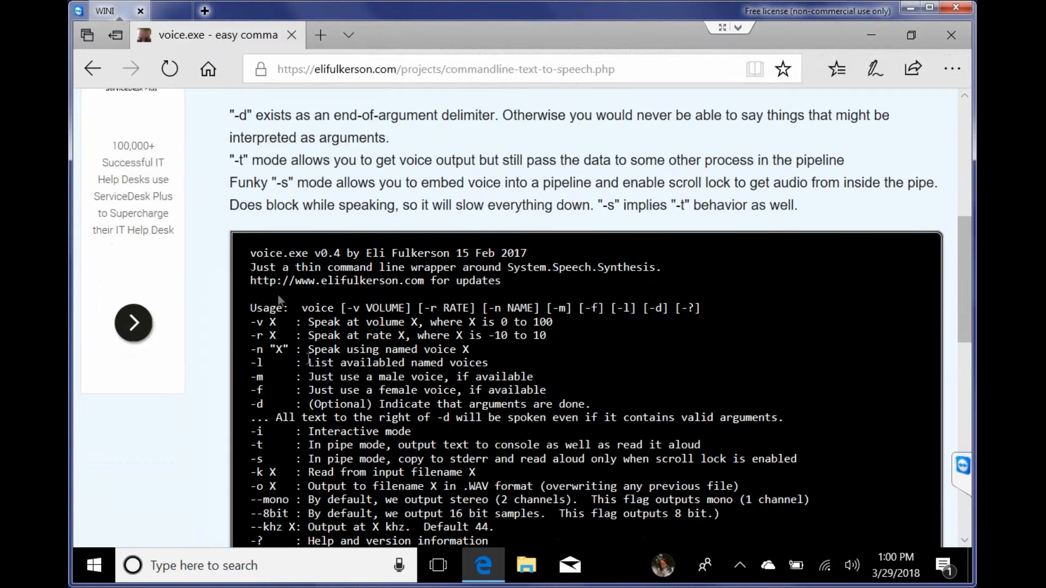
{"action": "scroll", "scroll_direction": "down", "scroll_amount": 3}
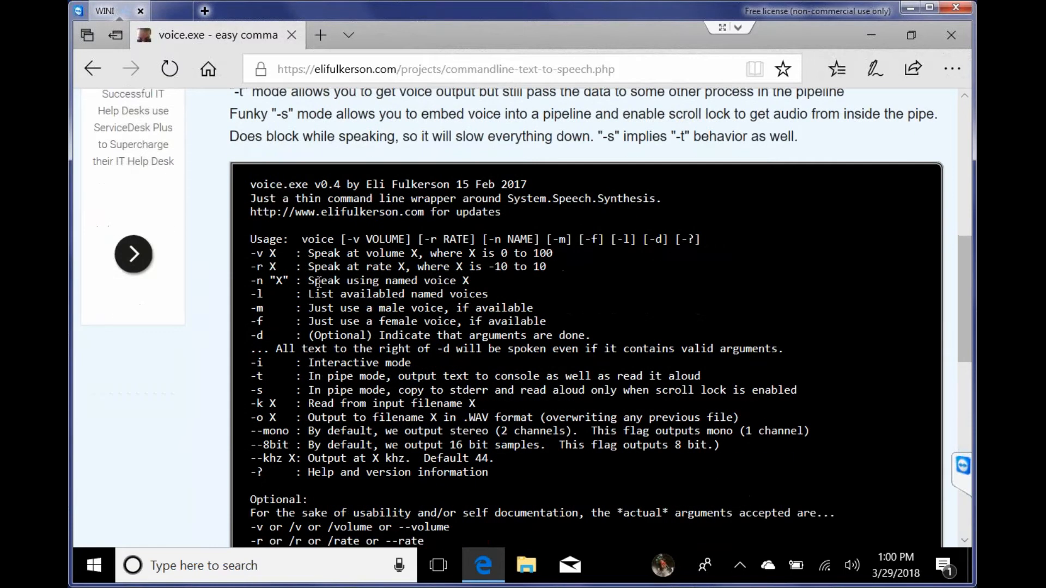
{"action": "scroll", "scroll_direction": "down", "scroll_amount": 3}
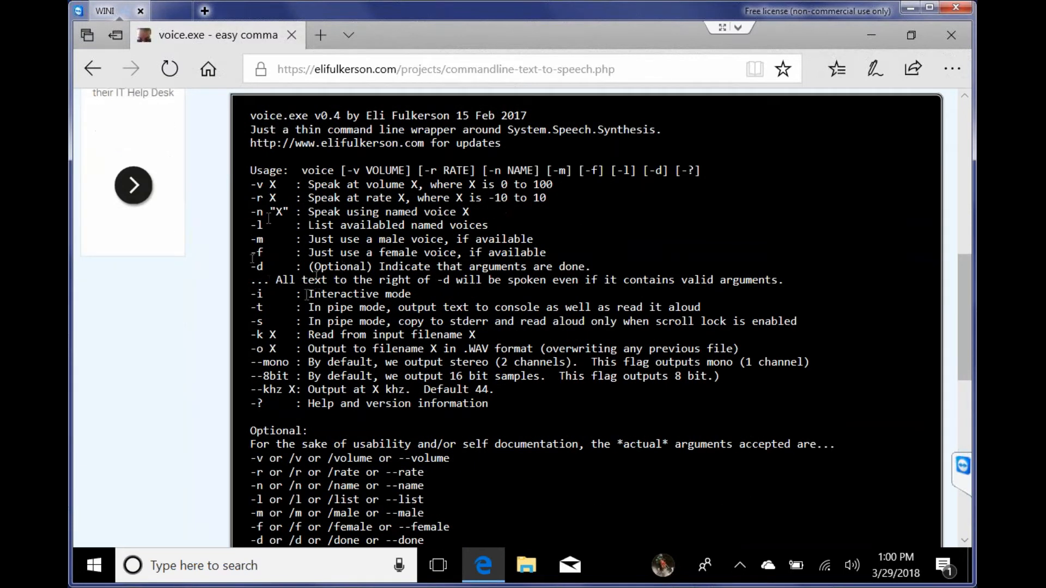
{"action": "mouse_move", "coordinate": [794, 260]}
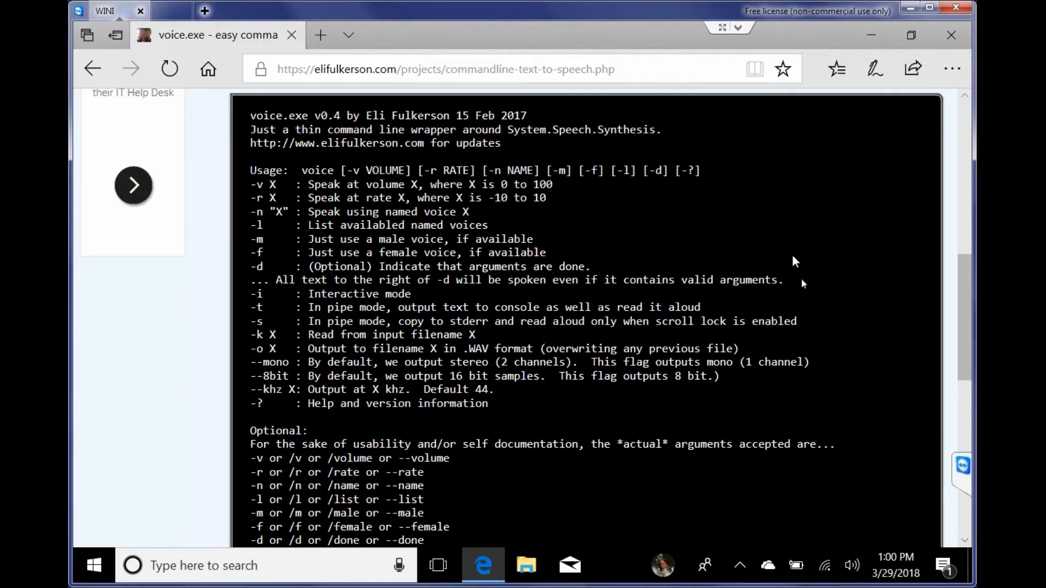
{"action": "scroll", "scroll_direction": "down", "scroll_amount": 3}
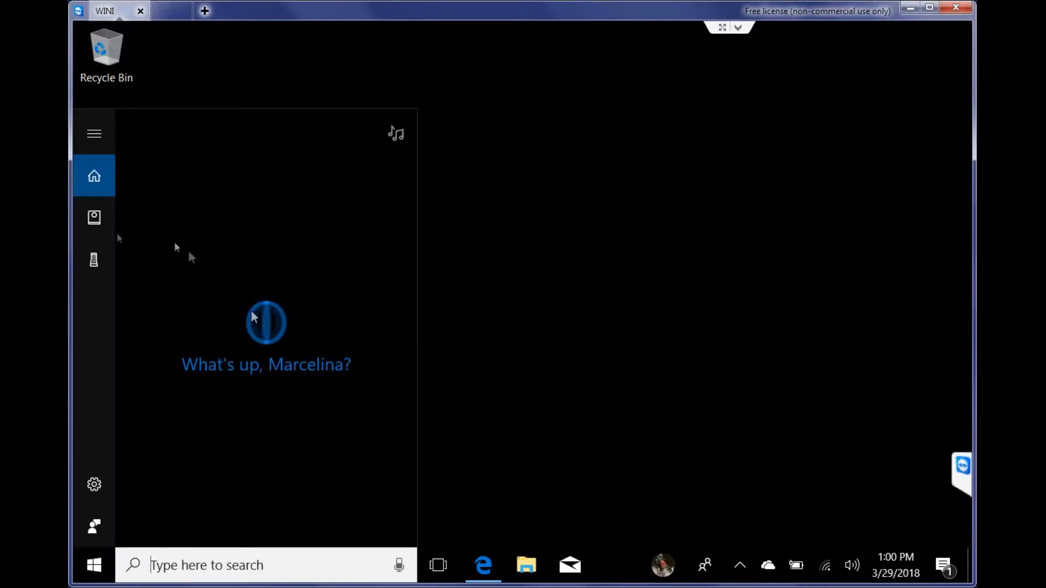
Step: Show Cortana's Notebook Reminders list with the breakfast, lunch and dinner reminders
{"action": "left_click", "coordinate": [94, 217]}
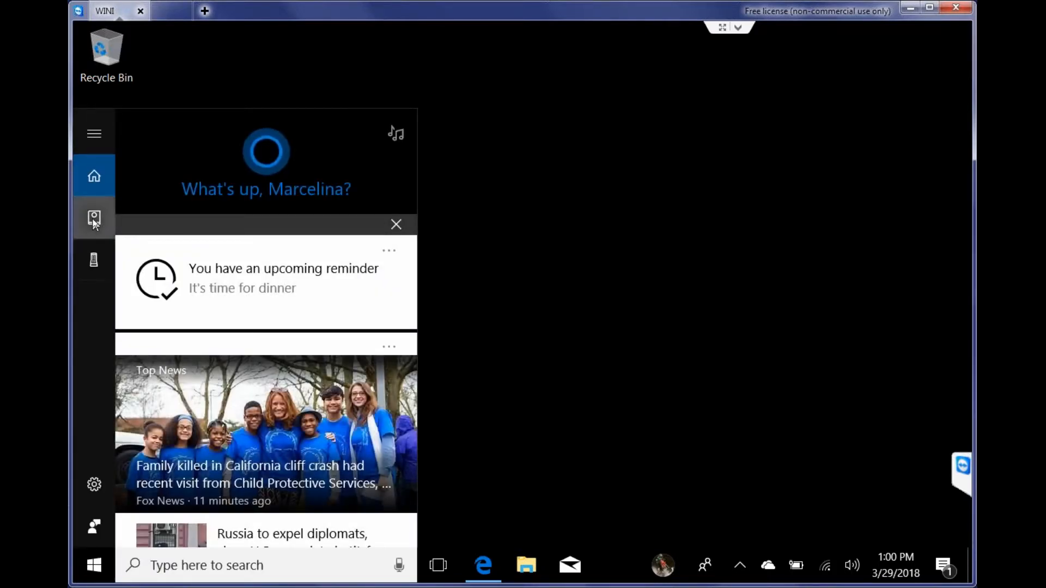
{"action": "left_click", "coordinate": [94, 218]}
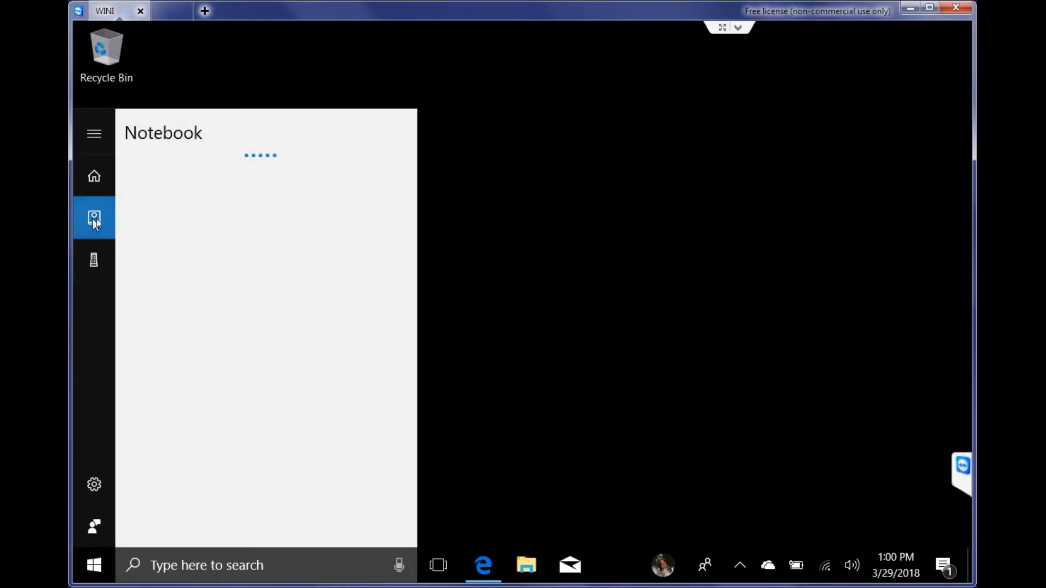
{"action": "left_click", "coordinate": [94, 218]}
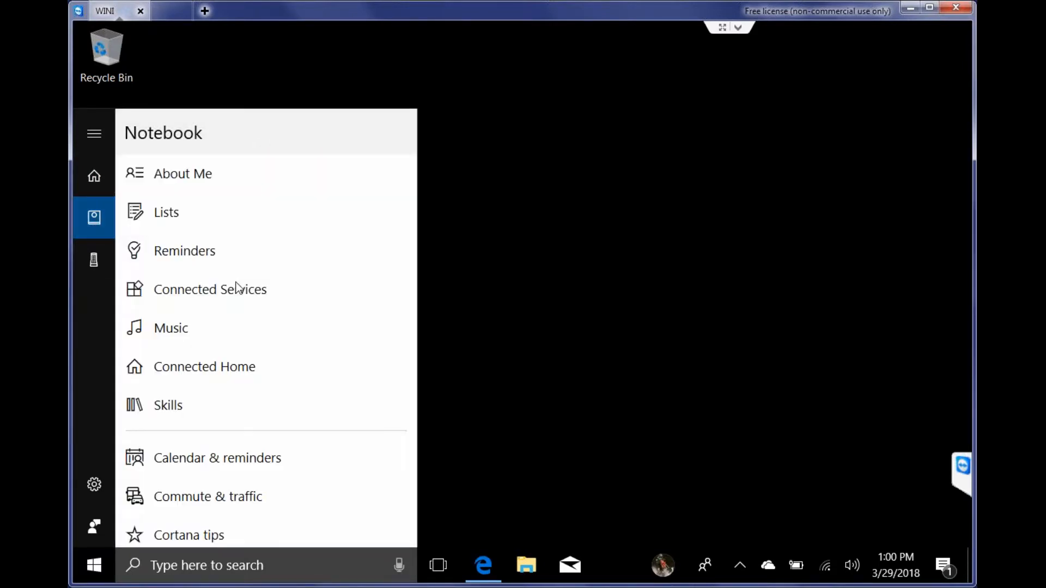
{"action": "left_click", "coordinate": [185, 251]}
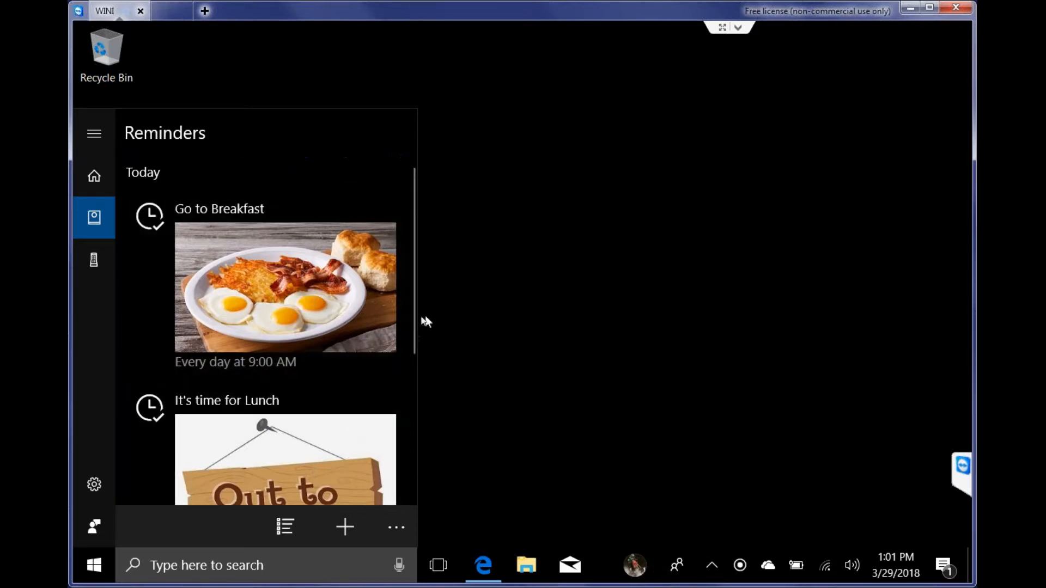
{"action": "scroll", "scroll_direction": "down", "scroll_amount": 3}
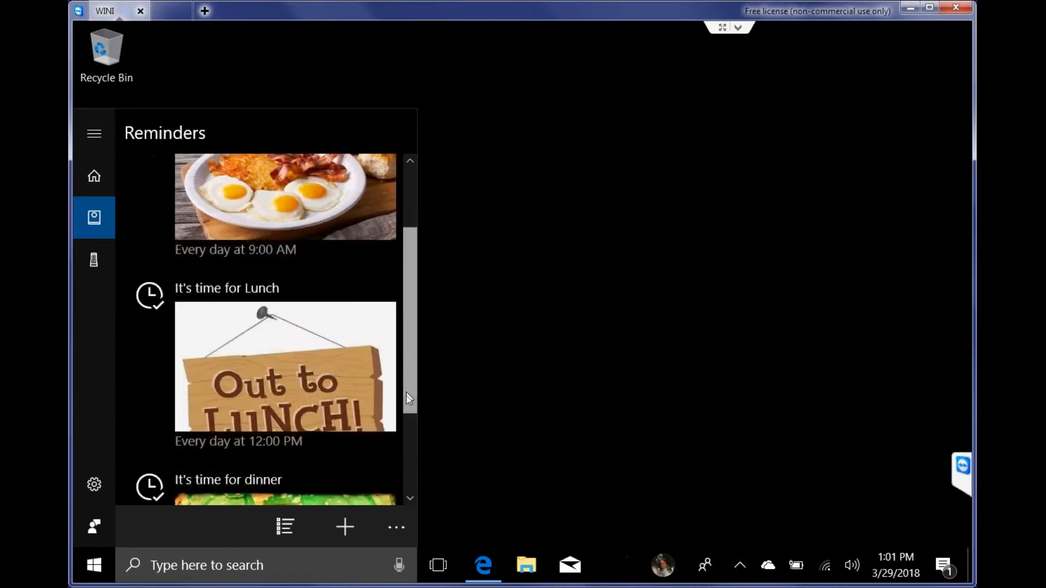
{"action": "scroll", "scroll_direction": "down", "scroll_amount": 3}
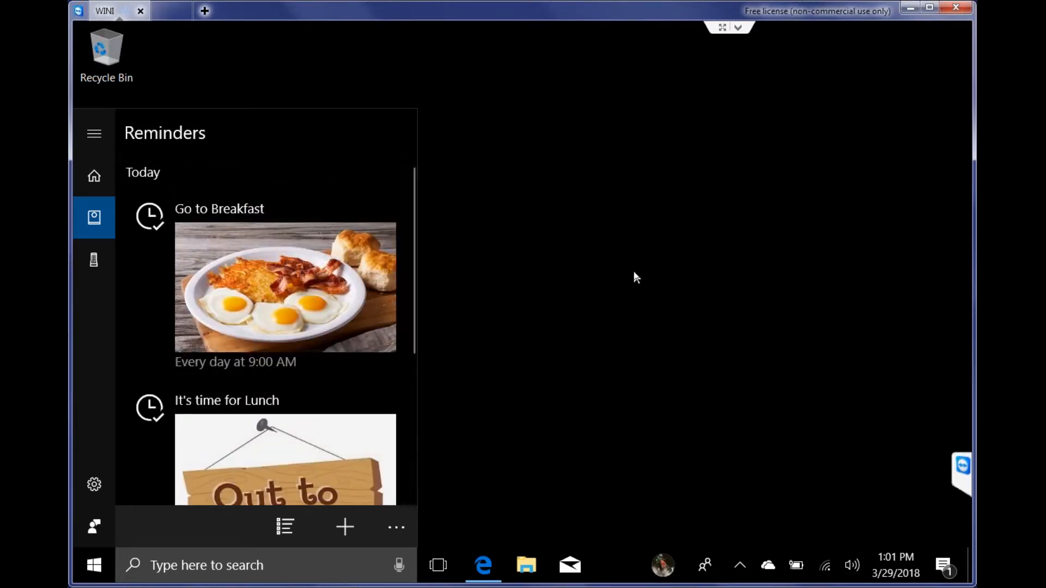
{"action": "mouse_move", "coordinate": [563, 340]}
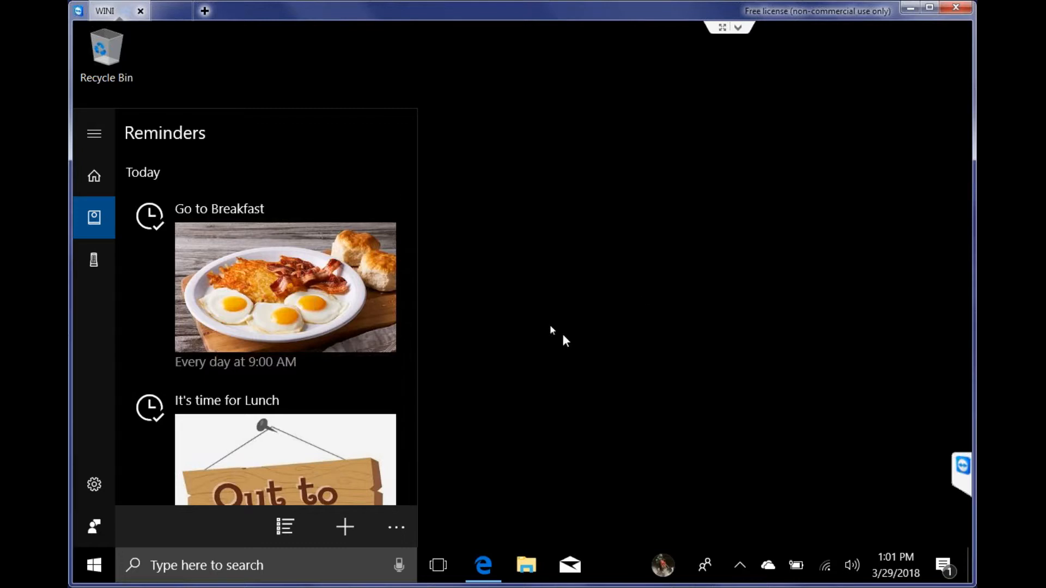
{"action": "mouse_move", "coordinate": [584, 261]}
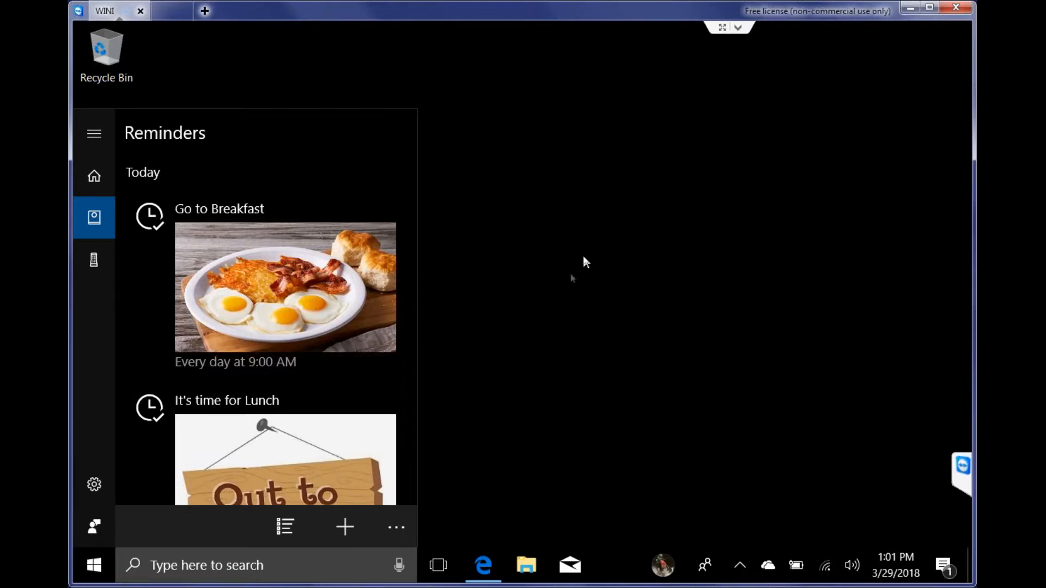
{"action": "mouse_move", "coordinate": [552, 329]}
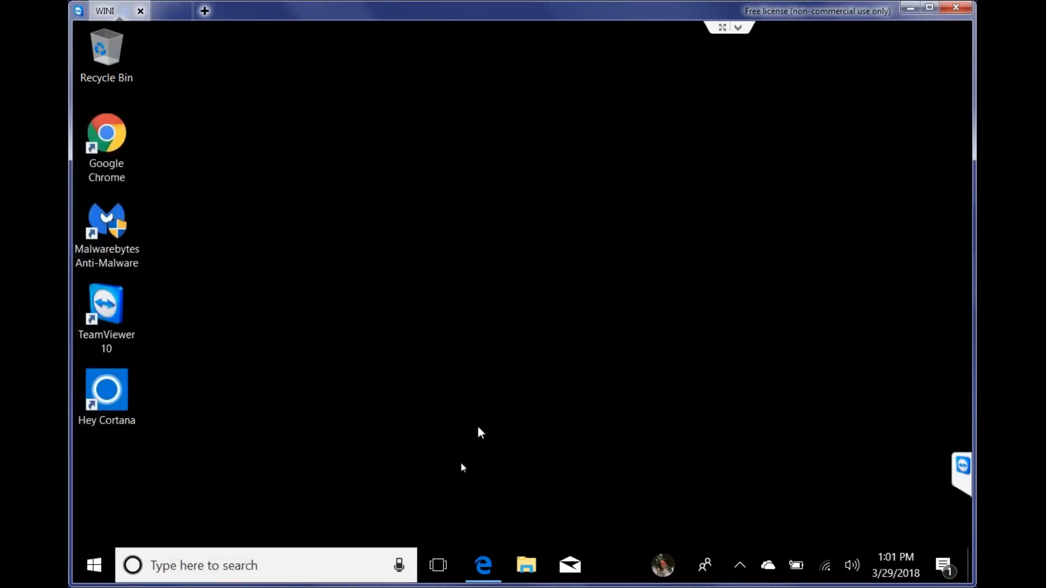
{"action": "mouse_move", "coordinate": [327, 374]}
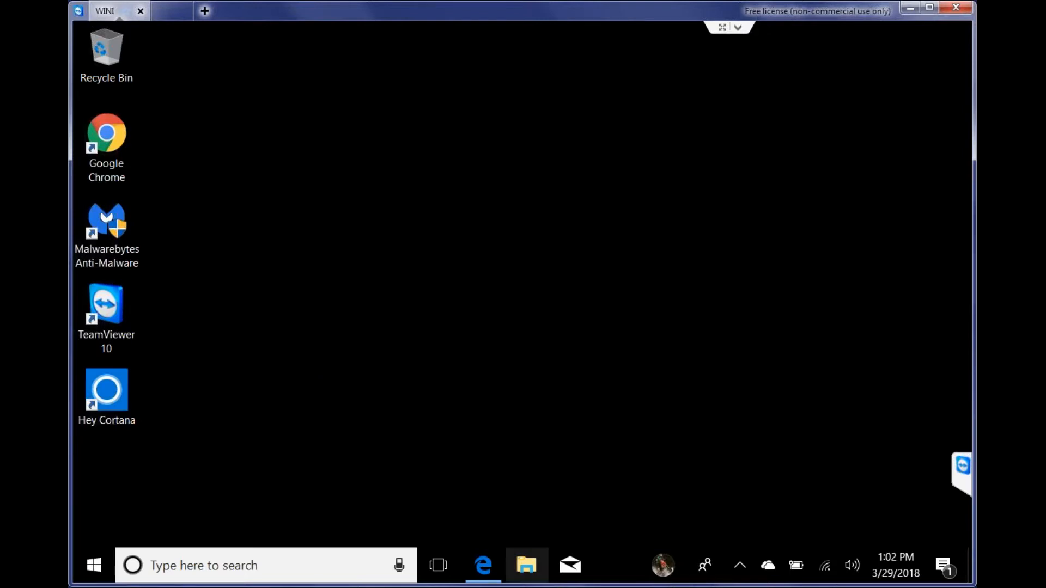
{"action": "mouse_move", "coordinate": [526, 565]}
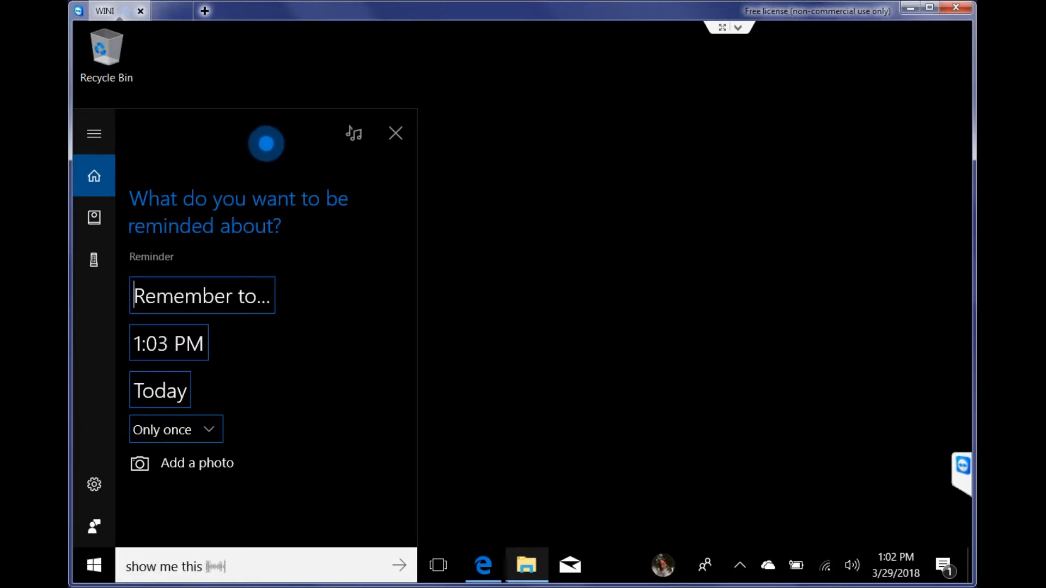
Step: Save a 1:03 PM 'Show me this message on the screen' reminder and close Cortana's panel
{"action": "type", "text": "message on the screen"}
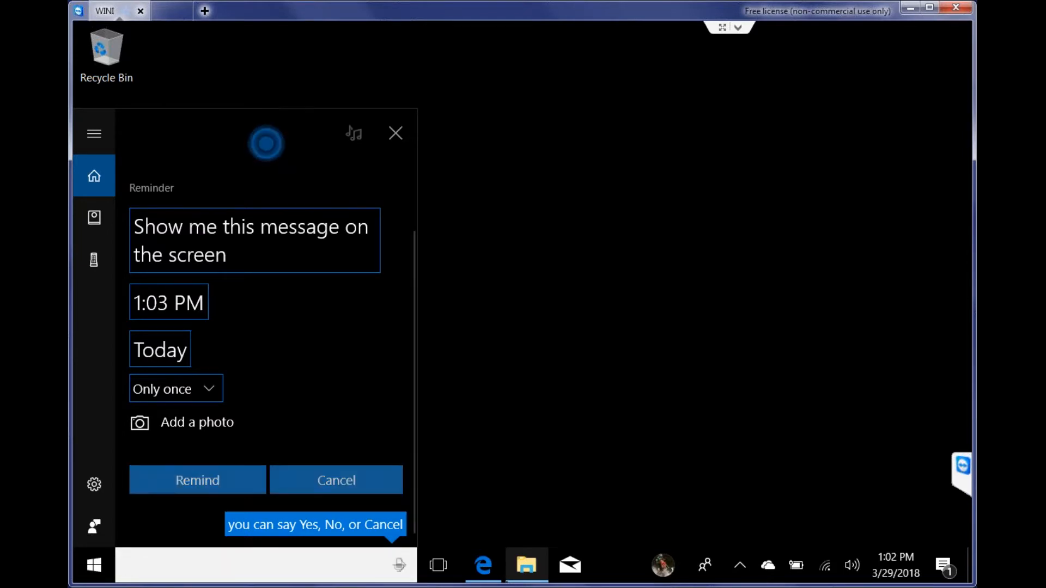
{"action": "left_click", "coordinate": [197, 481]}
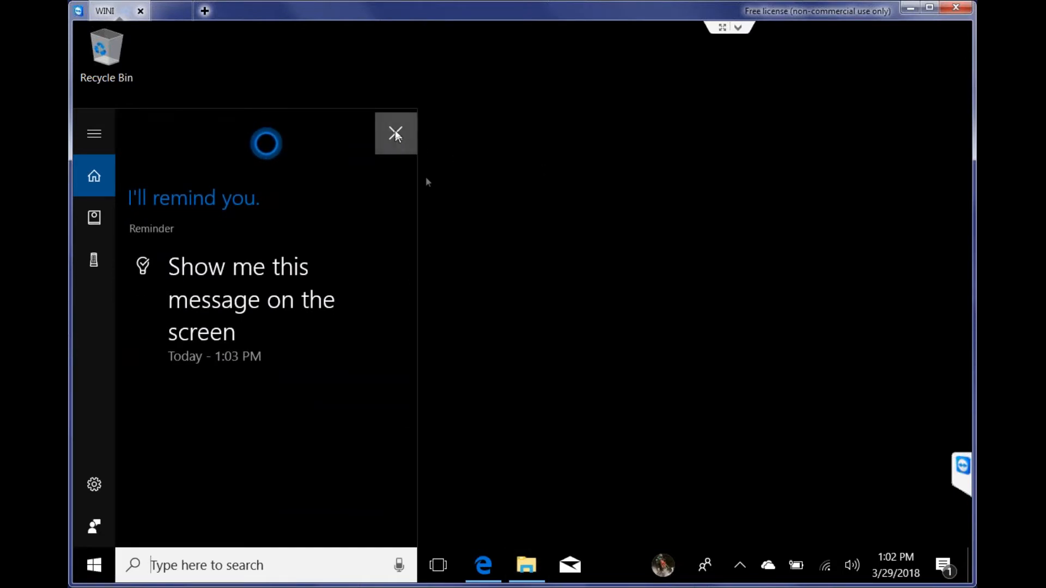
{"action": "left_click", "coordinate": [396, 133]}
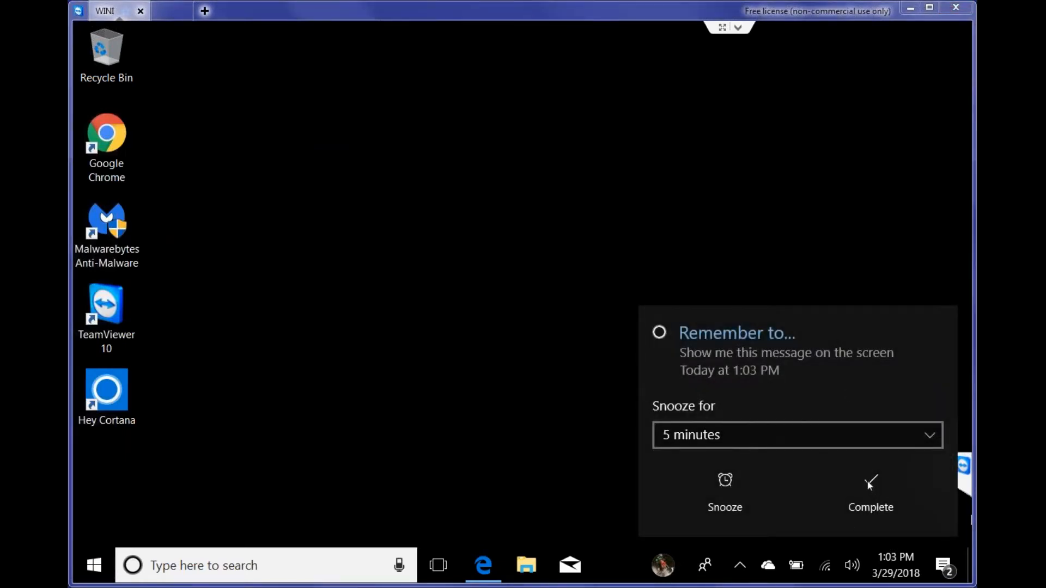
Step: Mark the 1:03 PM reminder complete and start Cortana listening again
{"action": "left_click", "coordinate": [871, 493]}
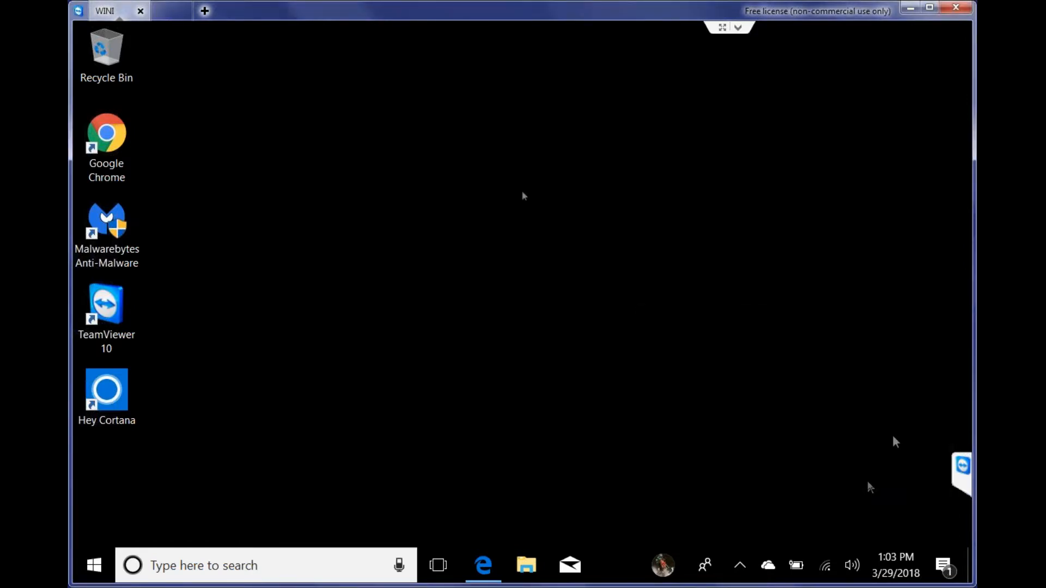
{"action": "mouse_move", "coordinate": [372, 343]}
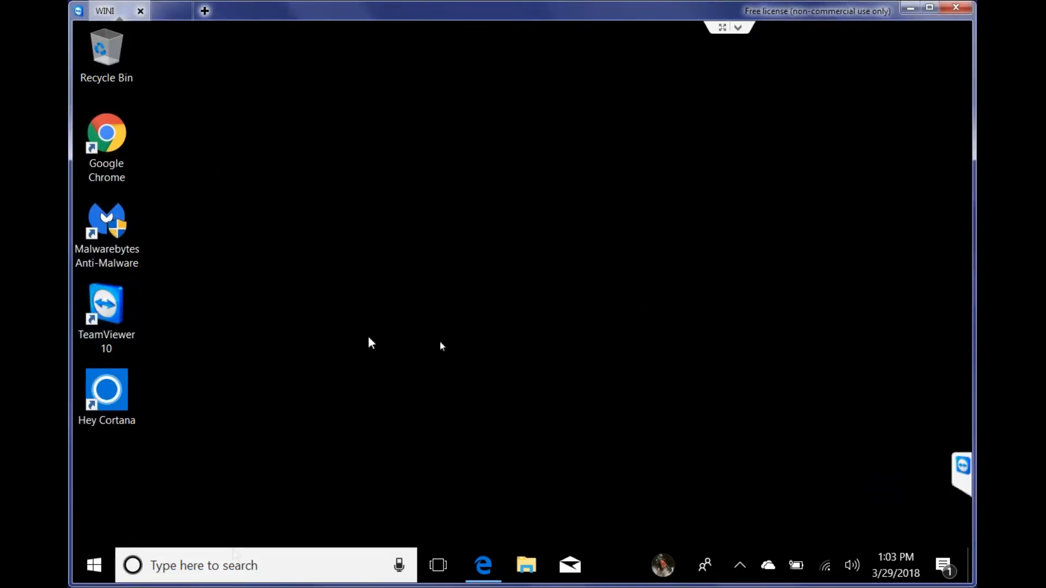
{"action": "mouse_move", "coordinate": [538, 351]}
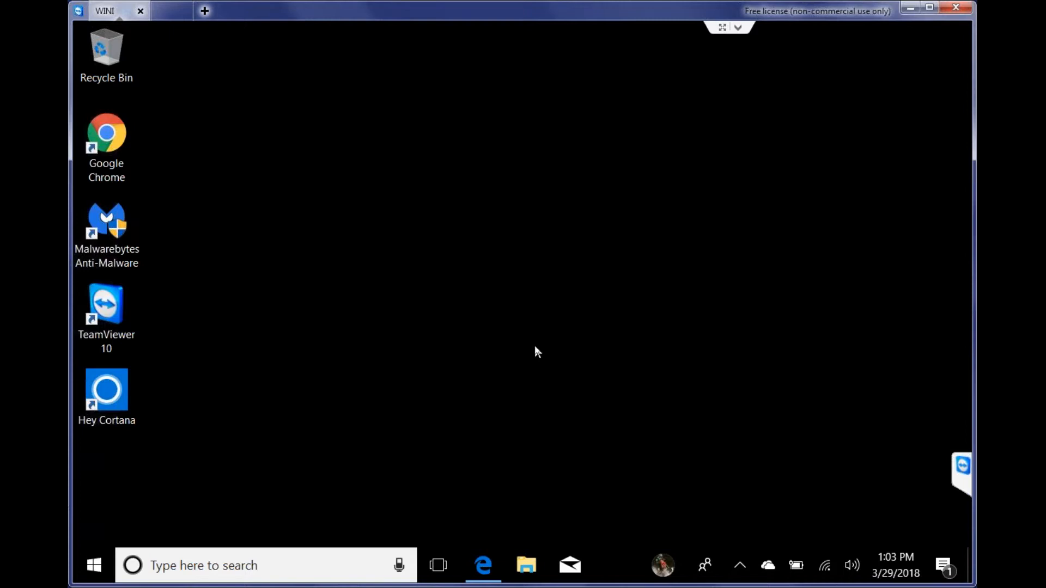
{"action": "left_click", "coordinate": [398, 566]}
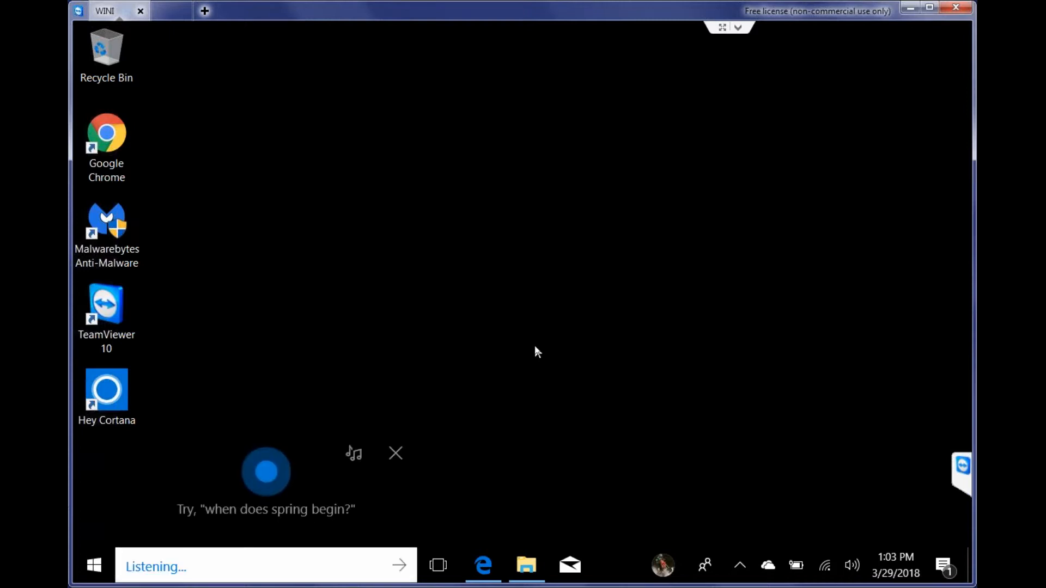
Step: Have Cortana launch Task Scheduler with the request 'open schedule task'
{"action": "type", "text": "open schedule task"}
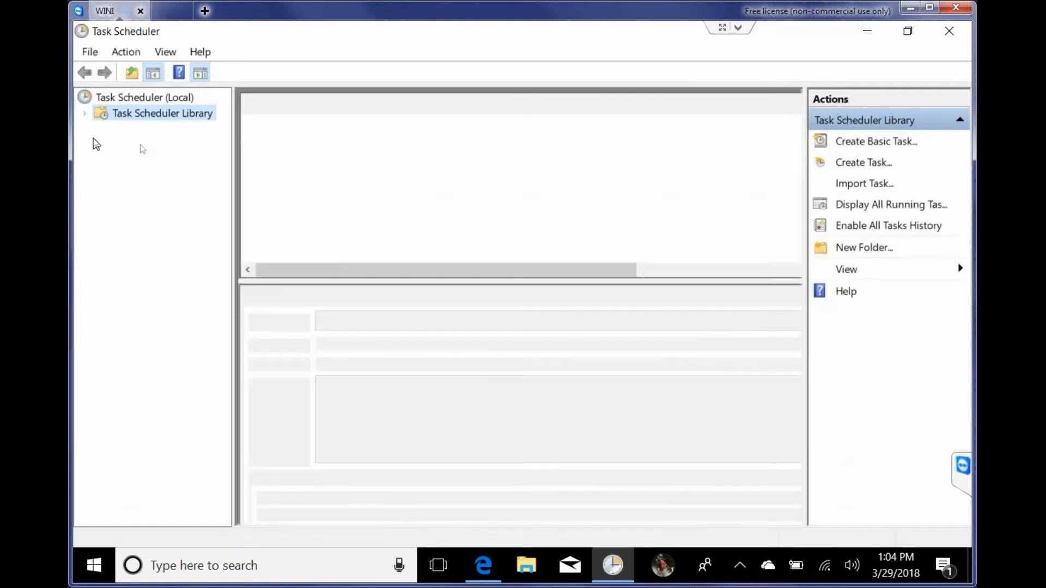
Step: View the Good Morning task in the Task Scheduler Library, then switch to File Explorer
{"action": "left_click", "coordinate": [161, 112]}
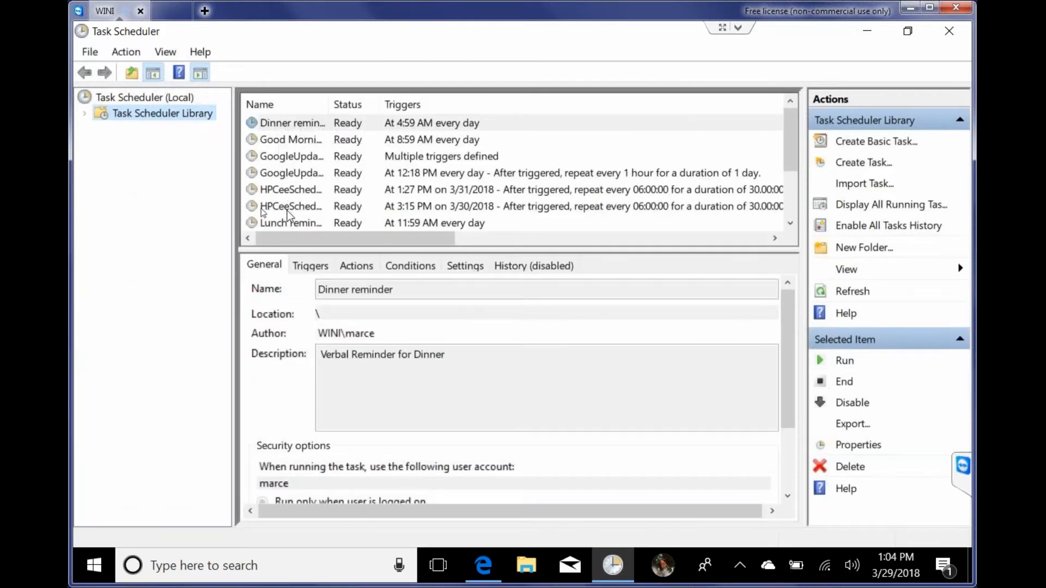
{"action": "left_click", "coordinate": [291, 140]}
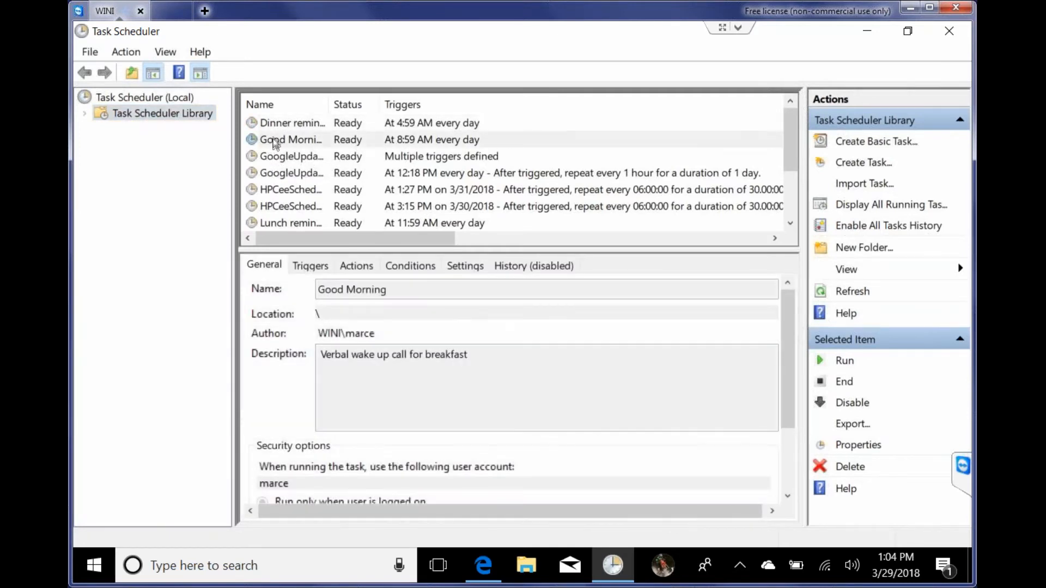
{"action": "mouse_move", "coordinate": [353, 346]}
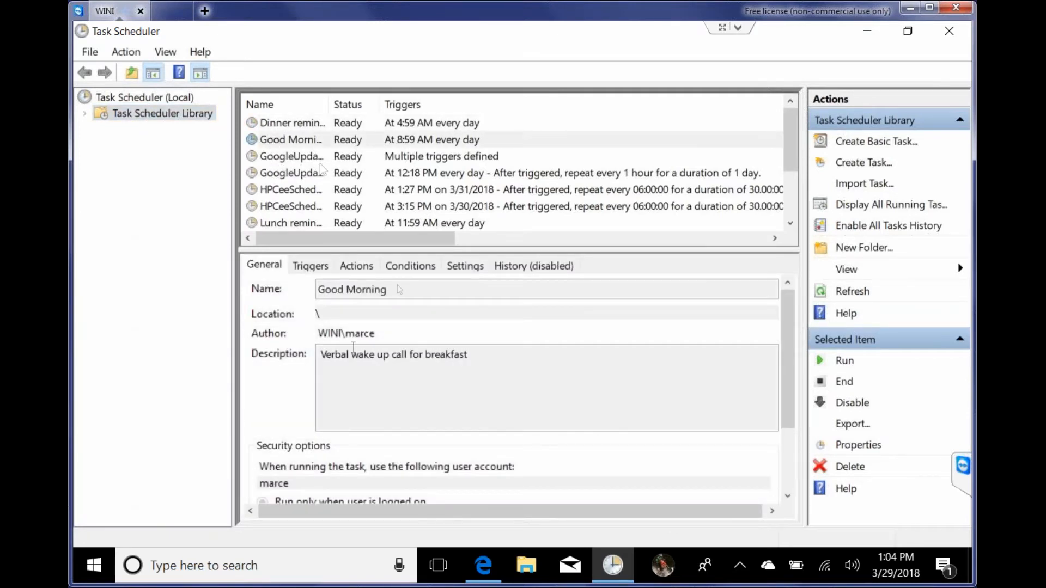
{"action": "mouse_move", "coordinate": [467, 331]}
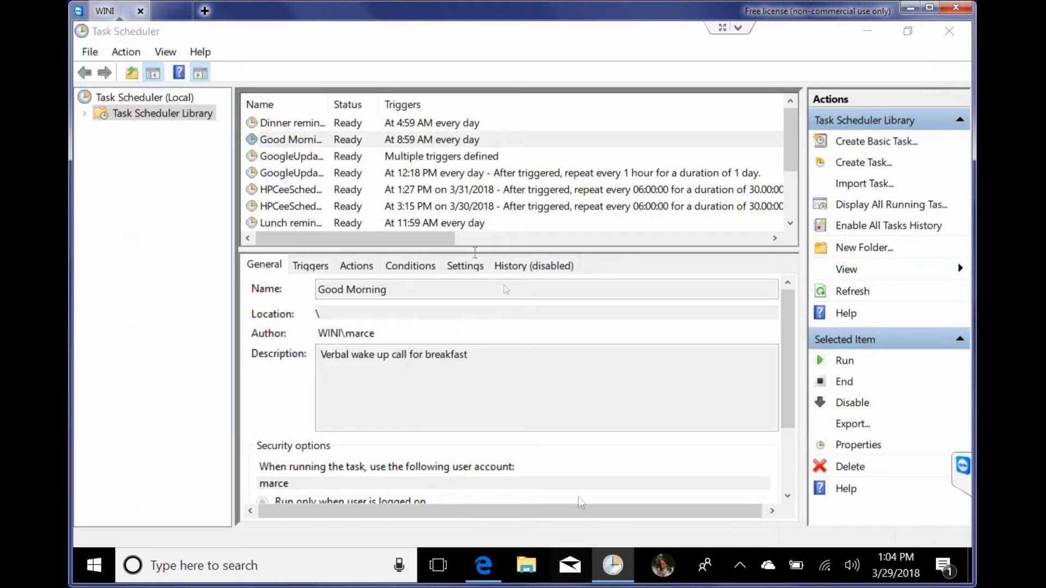
{"action": "mouse_move", "coordinate": [527, 565]}
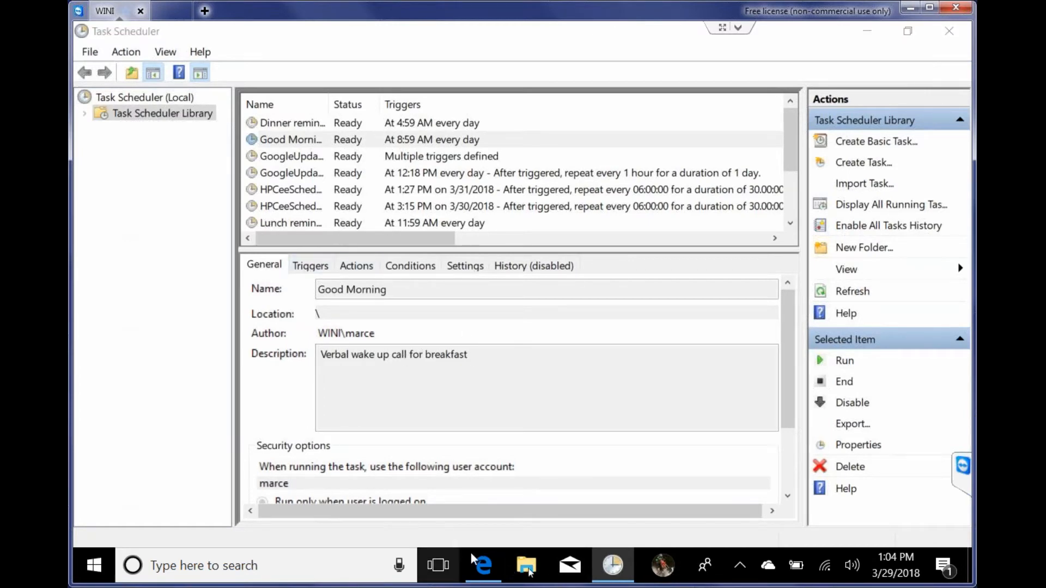
{"action": "left_click", "coordinate": [526, 565]}
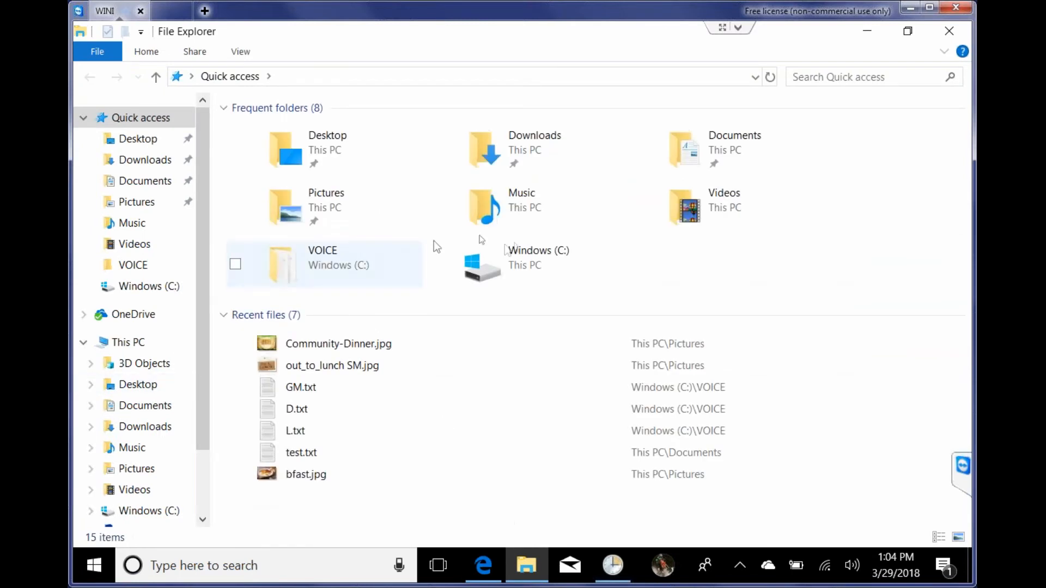
{"action": "mouse_move", "coordinate": [299, 269]}
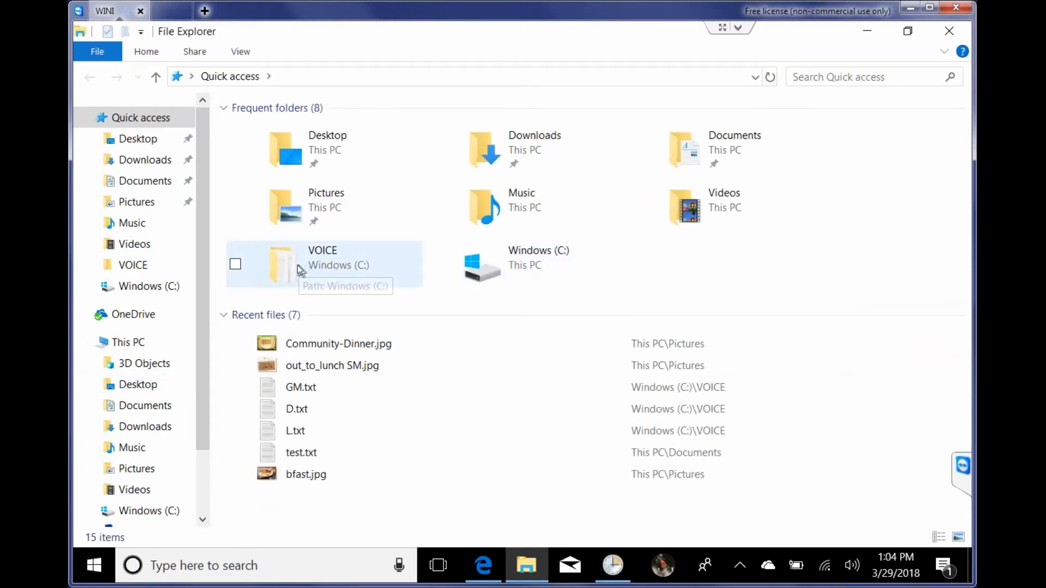
Step: Read the VOICE folder's GM.txt, L.txt and D.txt messages in Notepad and return to Task Scheduler
{"action": "double_click", "coordinate": [322, 264]}
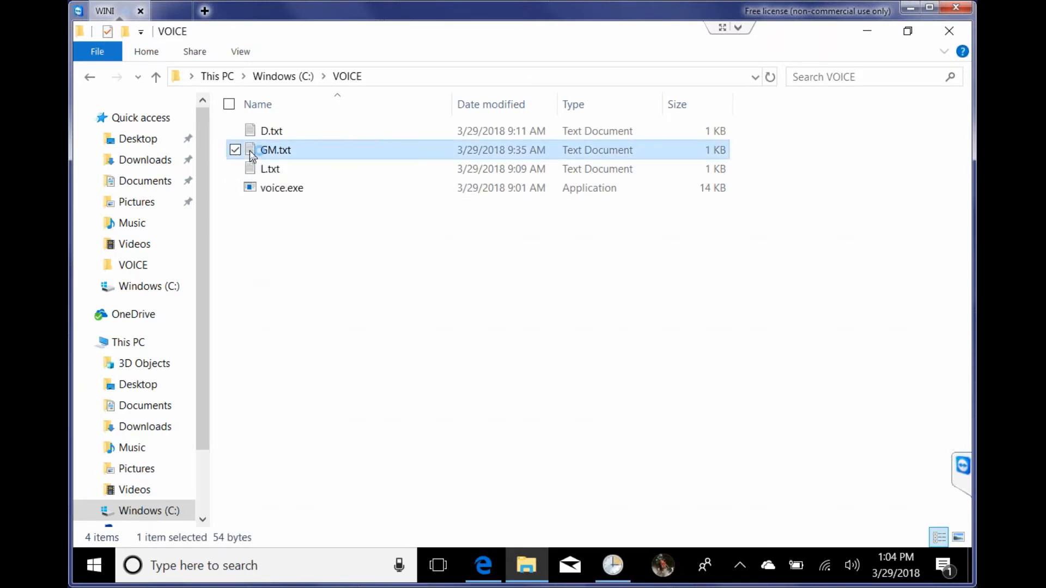
{"action": "double_click", "coordinate": [275, 149]}
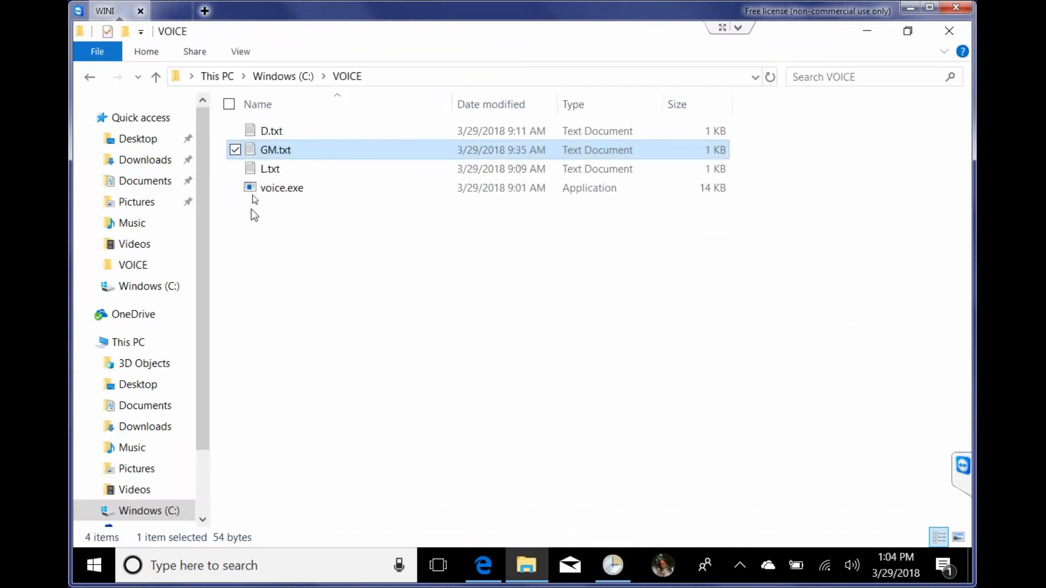
{"action": "double_click", "coordinate": [269, 169]}
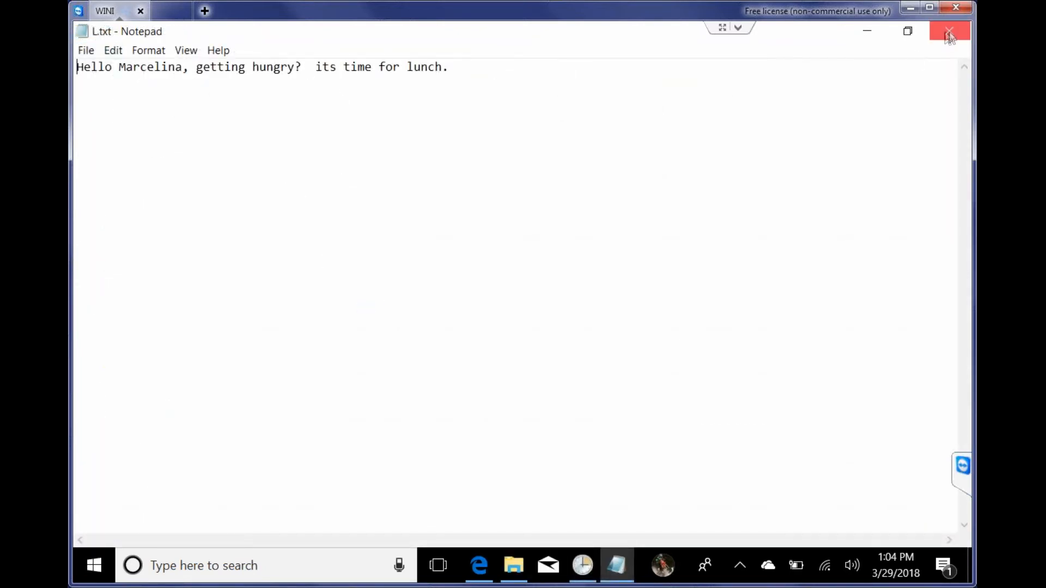
{"action": "left_click", "coordinate": [949, 31]}
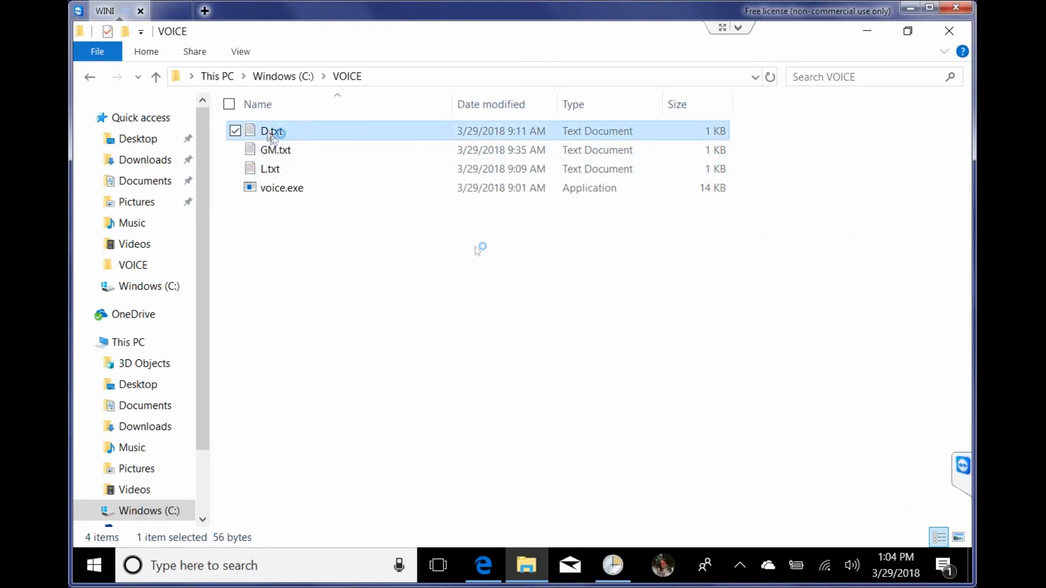
{"action": "double_click", "coordinate": [271, 131]}
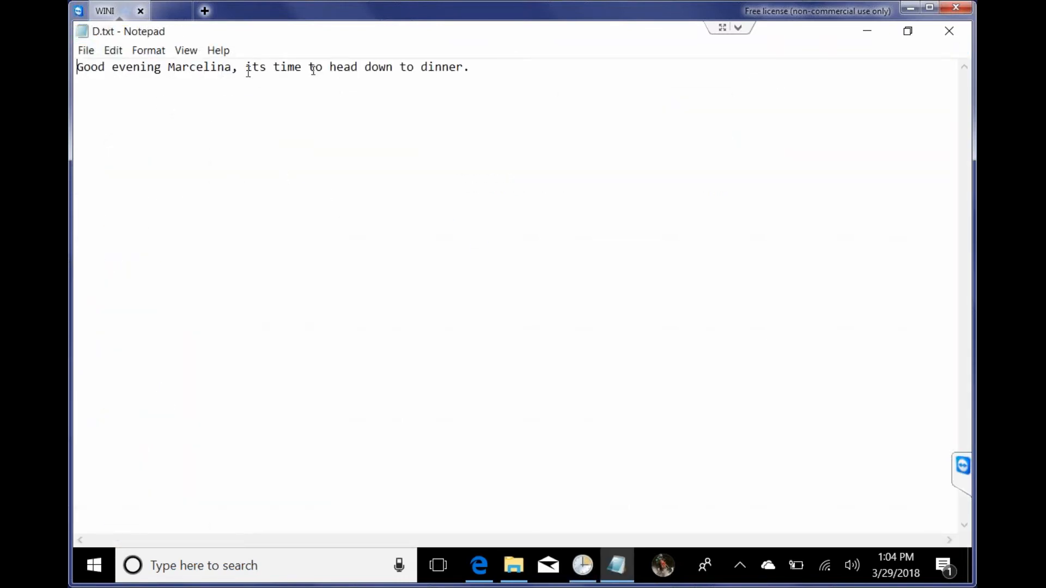
{"action": "left_click", "coordinate": [526, 566]}
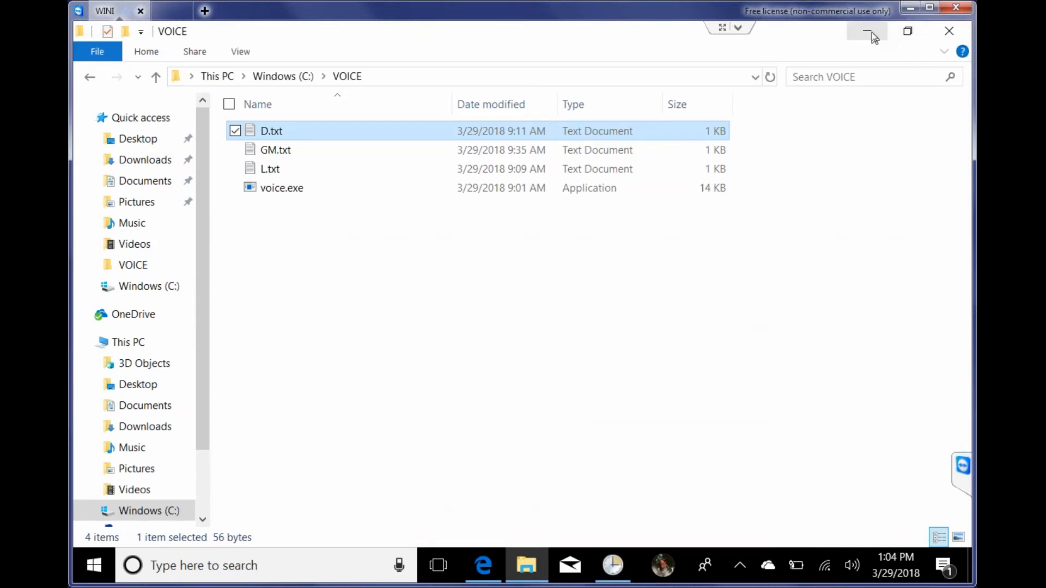
{"action": "left_click", "coordinate": [611, 566]}
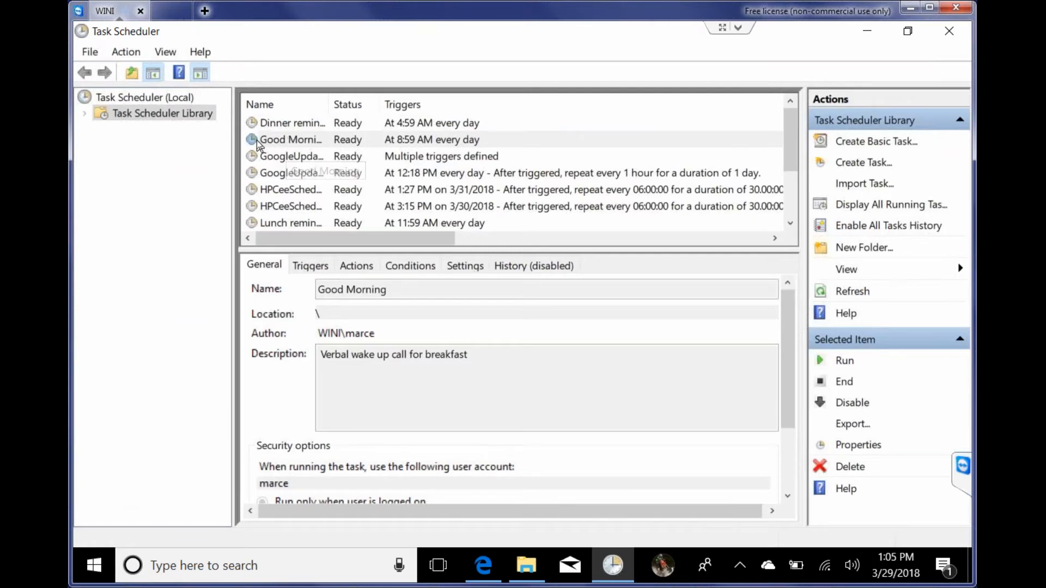
Step: Review Good Morning's Triggers and Conditions, leave the AC-power condition off, and confirm with OK
{"action": "left_click", "coordinate": [291, 139]}
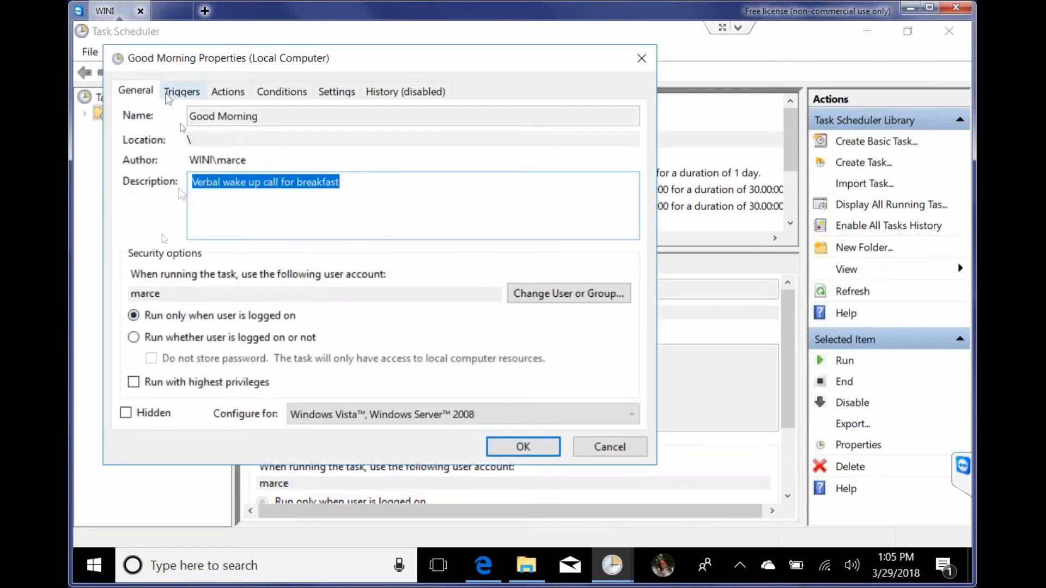
{"action": "left_click", "coordinate": [182, 91]}
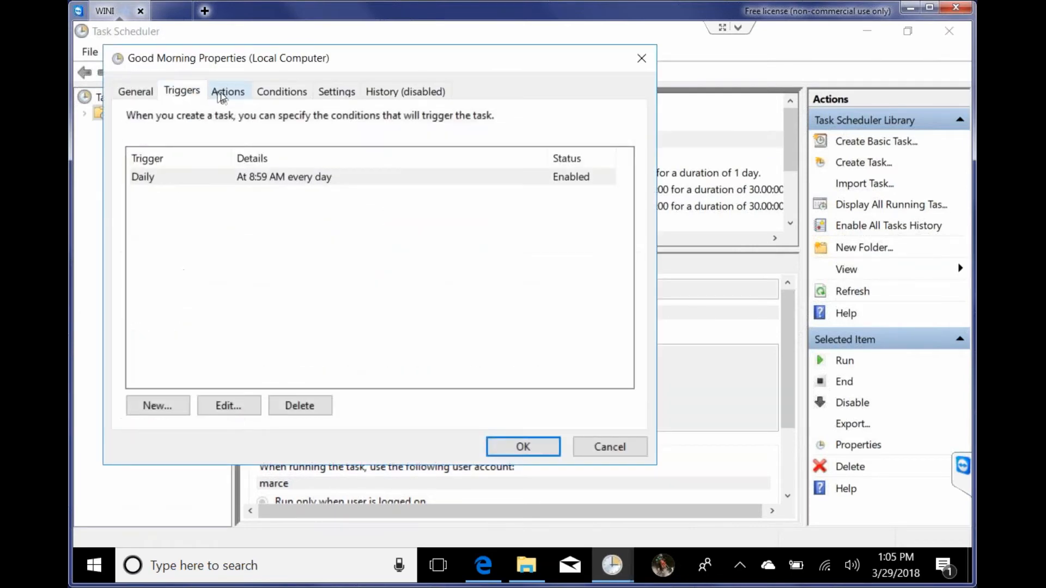
{"action": "left_click", "coordinate": [281, 91]}
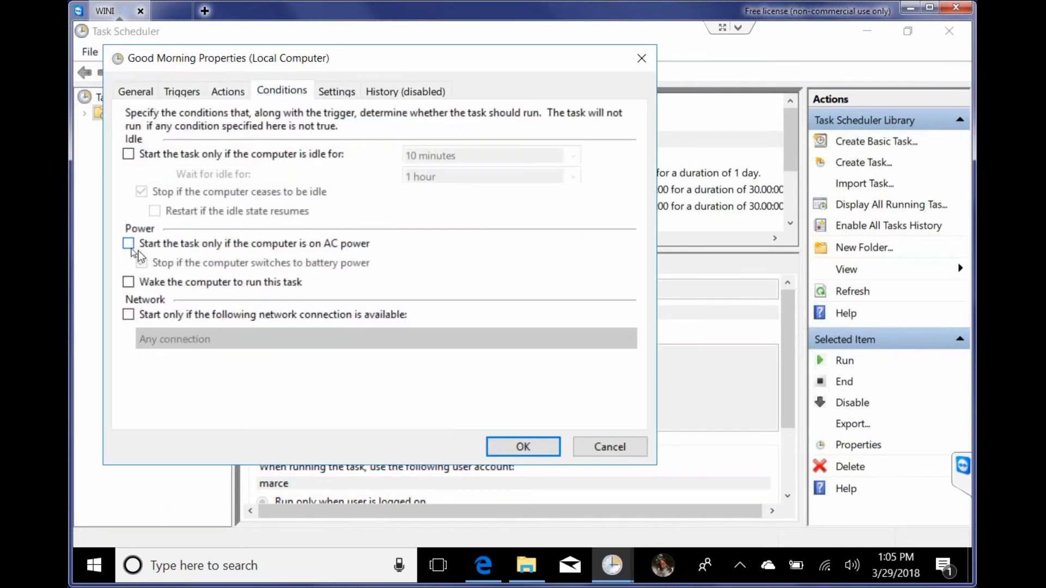
{"action": "left_click", "coordinate": [140, 263]}
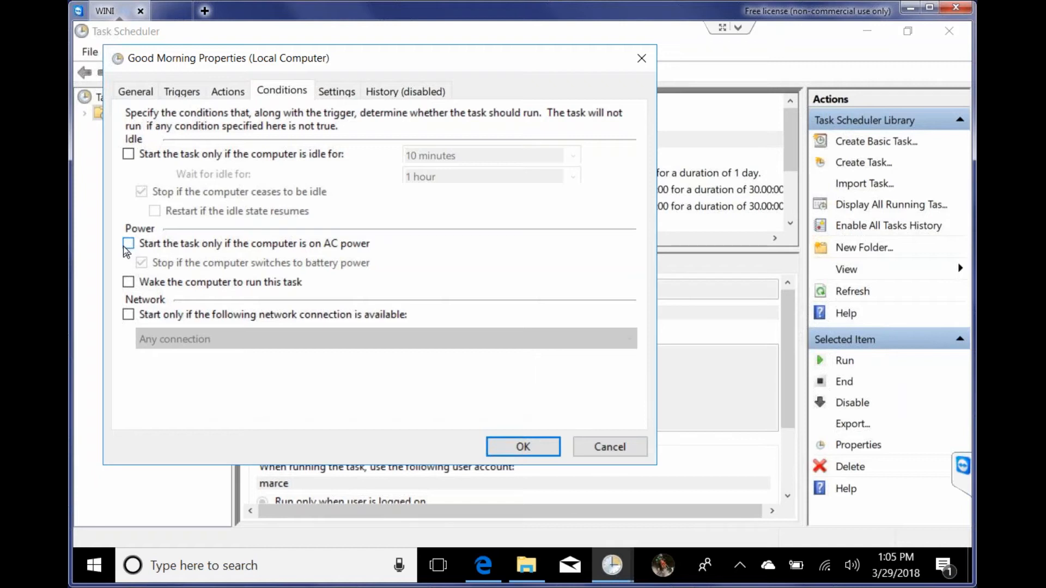
{"action": "mouse_move", "coordinate": [99, 249]}
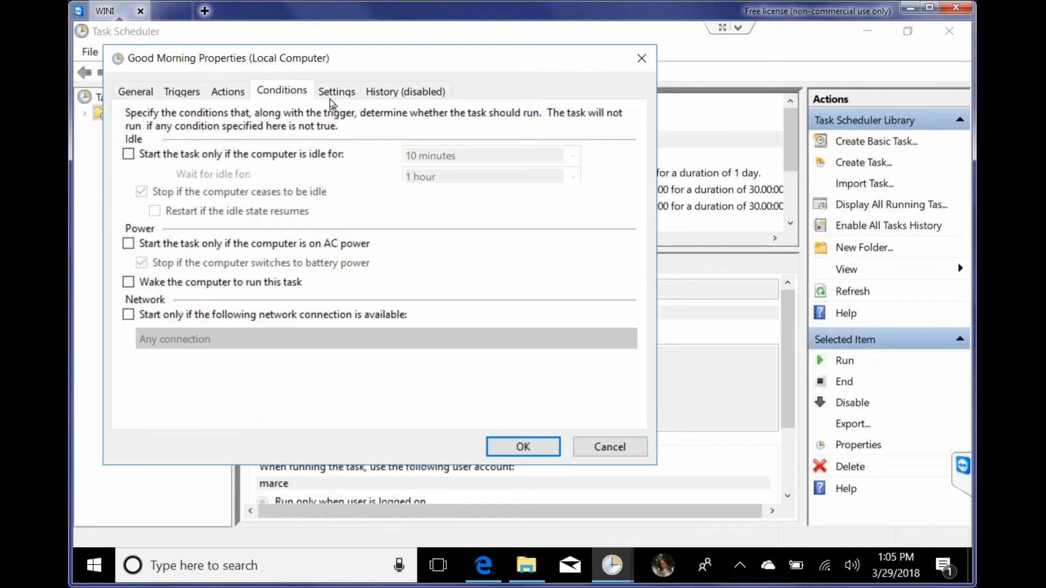
{"action": "left_click", "coordinate": [522, 447]}
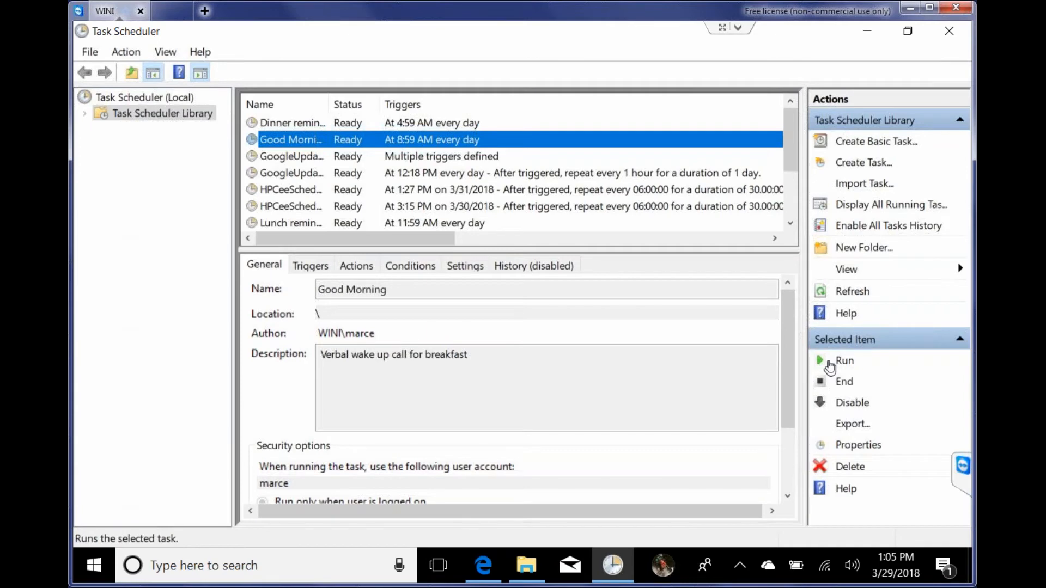
Step: Run the Good Morning task on demand, end it back to Ready, and bring up its context menu
{"action": "left_click", "coordinate": [843, 360]}
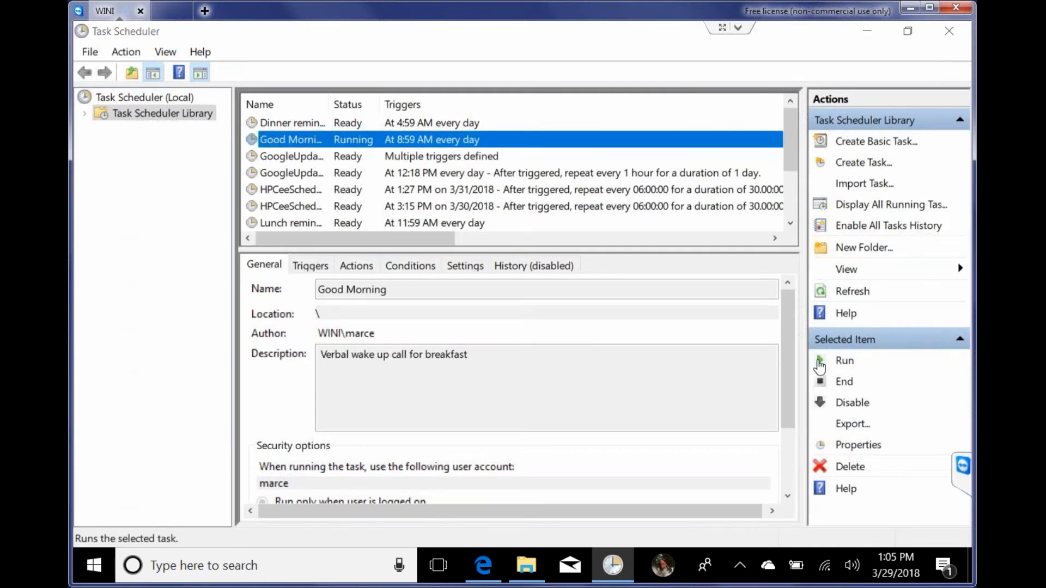
{"action": "left_click", "coordinate": [843, 361]}
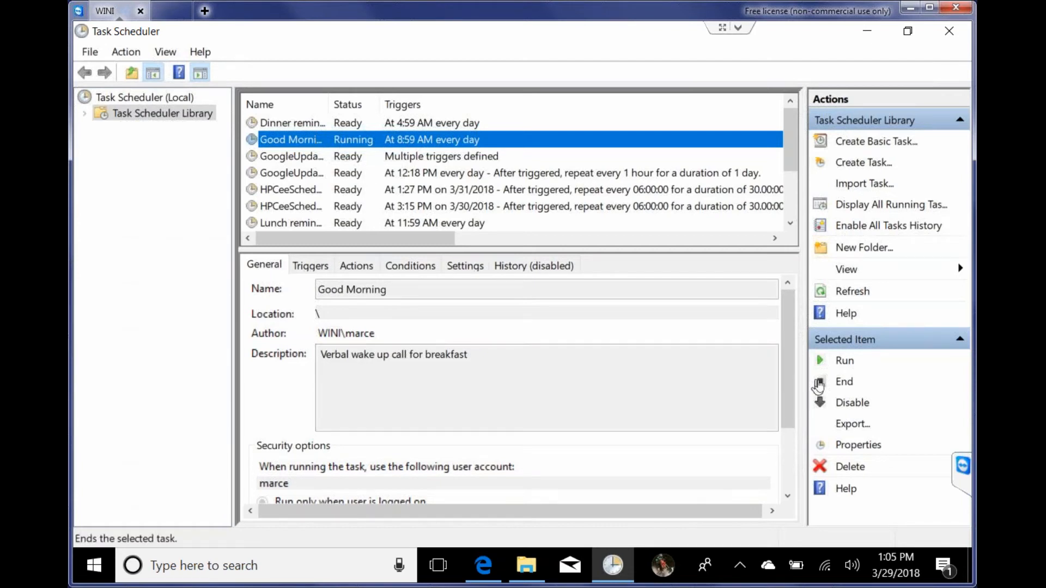
{"action": "left_click", "coordinate": [843, 381]}
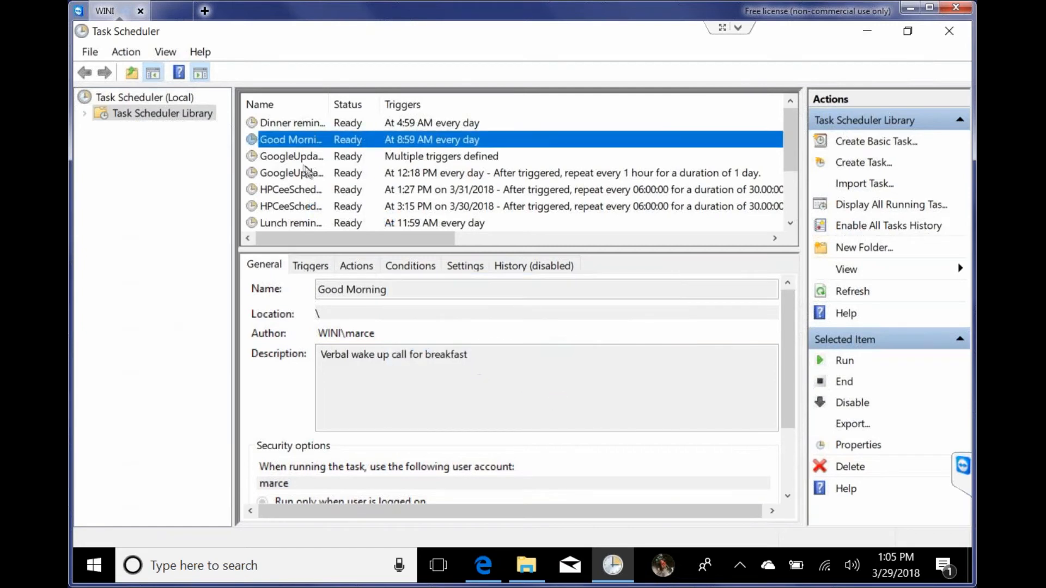
{"action": "right_click", "coordinate": [289, 139]}
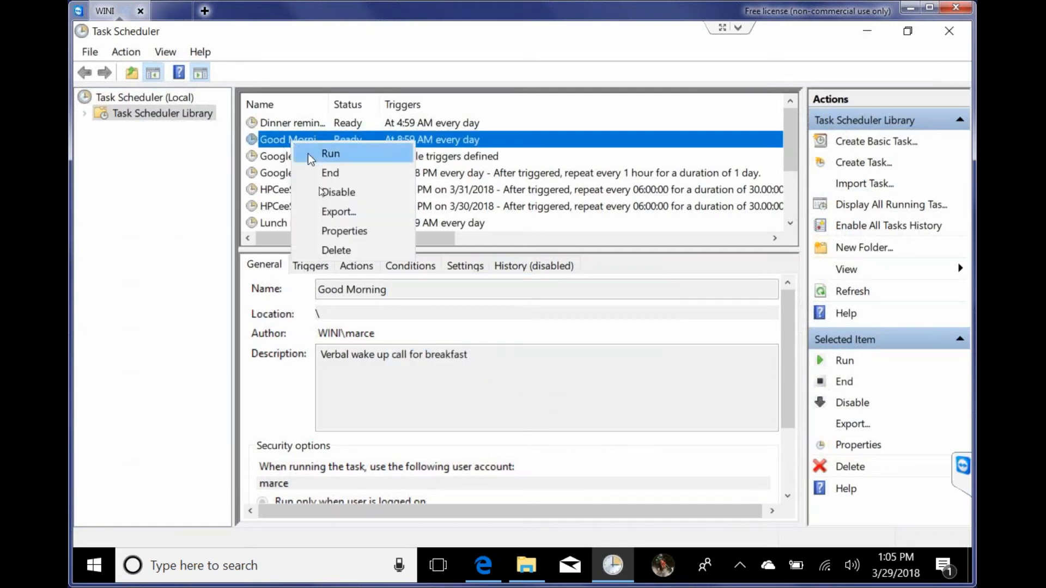
{"action": "left_click", "coordinate": [363, 343]}
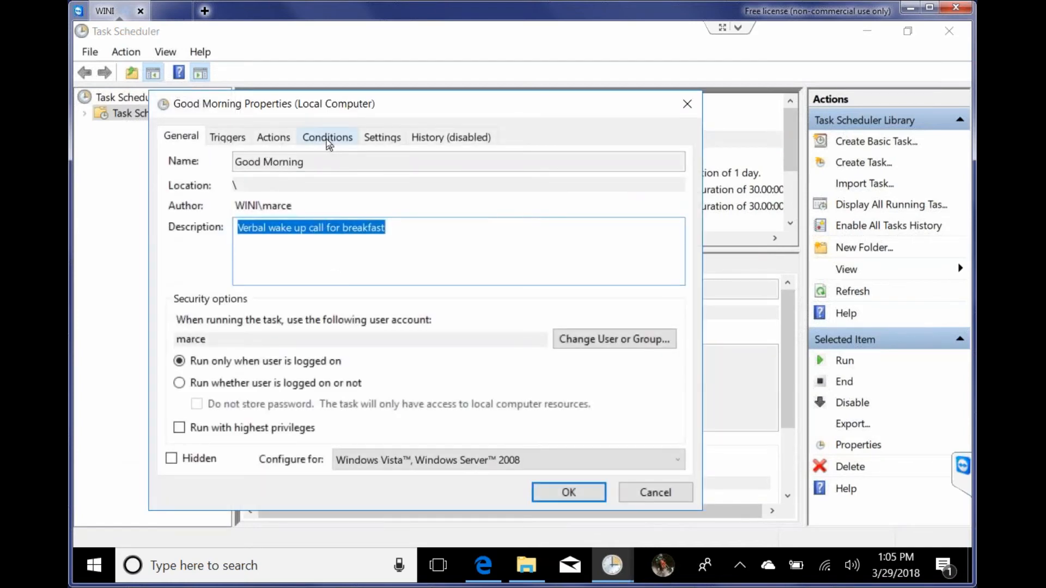
{"action": "left_click", "coordinate": [327, 137]}
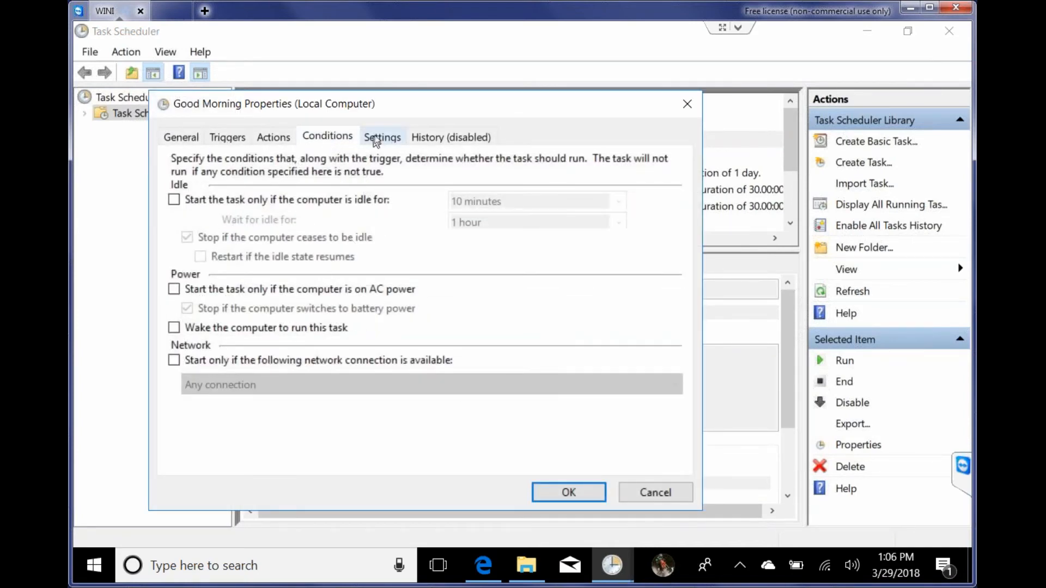
{"action": "left_click", "coordinate": [381, 137]}
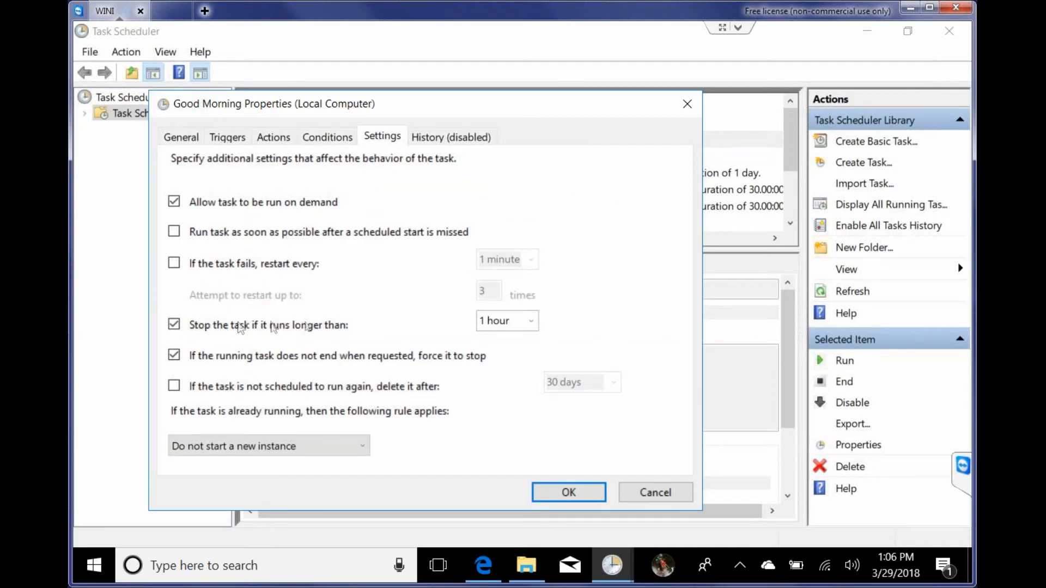
{"action": "mouse_move", "coordinate": [505, 334]}
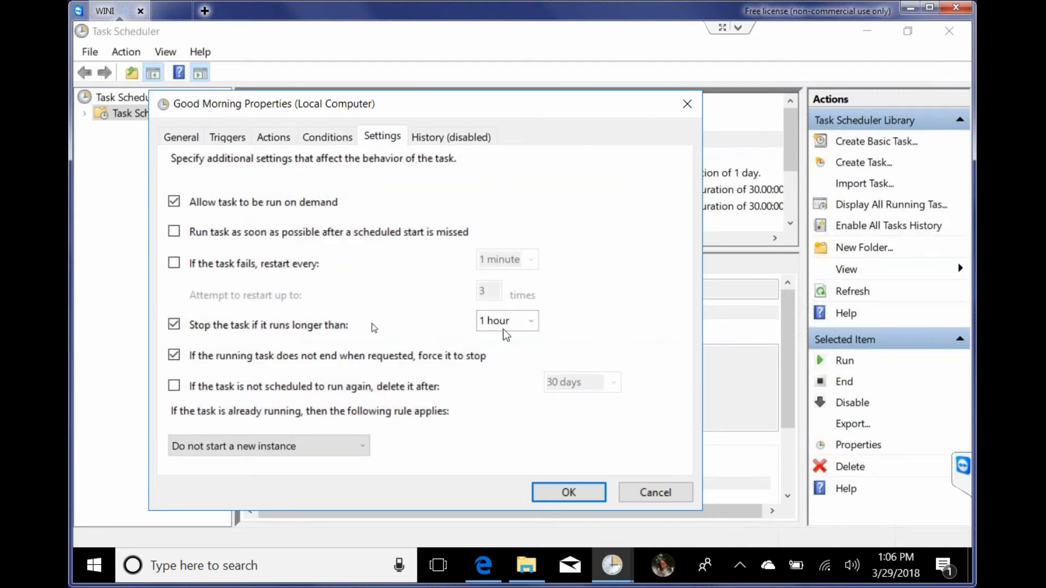
{"action": "mouse_move", "coordinate": [390, 292]}
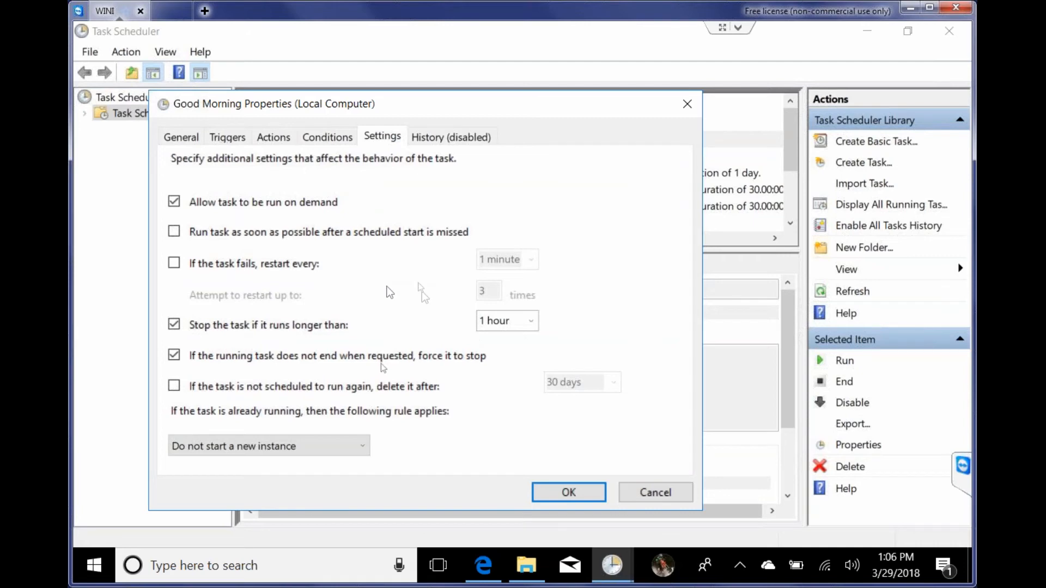
{"action": "left_click", "coordinate": [568, 492]}
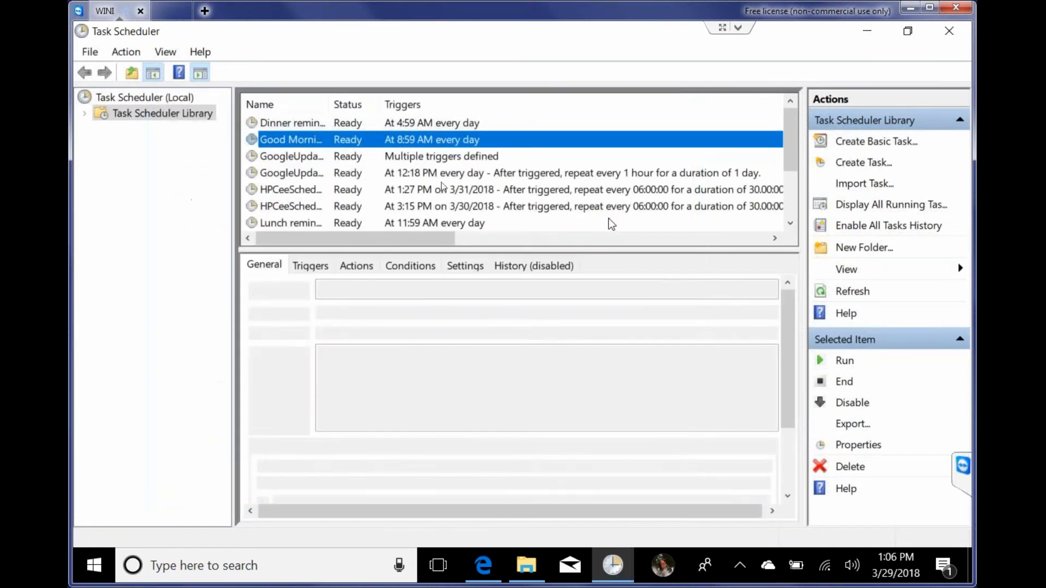
{"action": "left_click", "coordinate": [290, 139]}
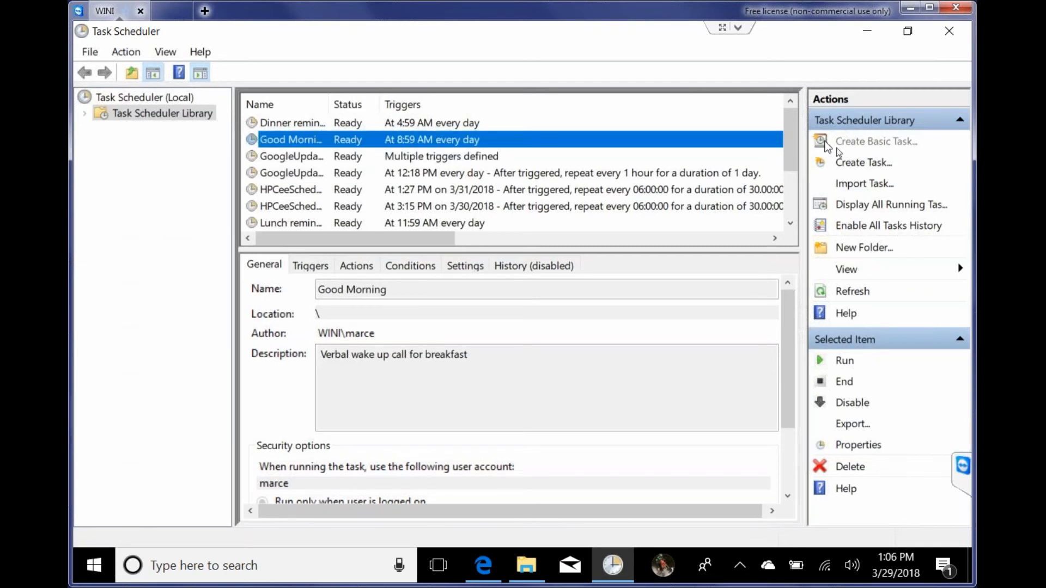
{"action": "mouse_move", "coordinate": [823, 170]}
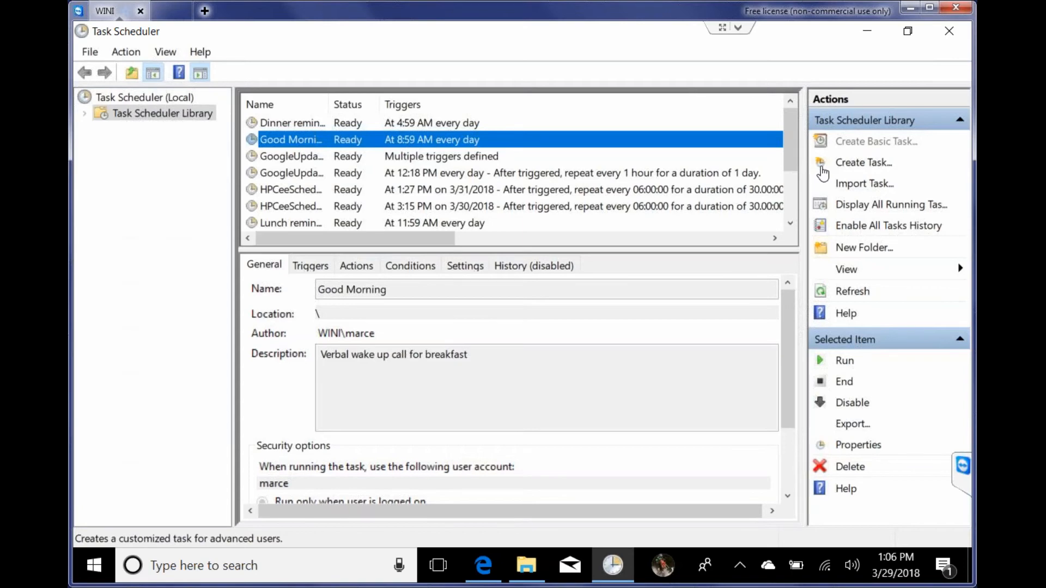
Step: Begin a new basic task named 'breakfast' described as 'verbal breakfast announcement'
{"action": "left_click", "coordinate": [876, 141]}
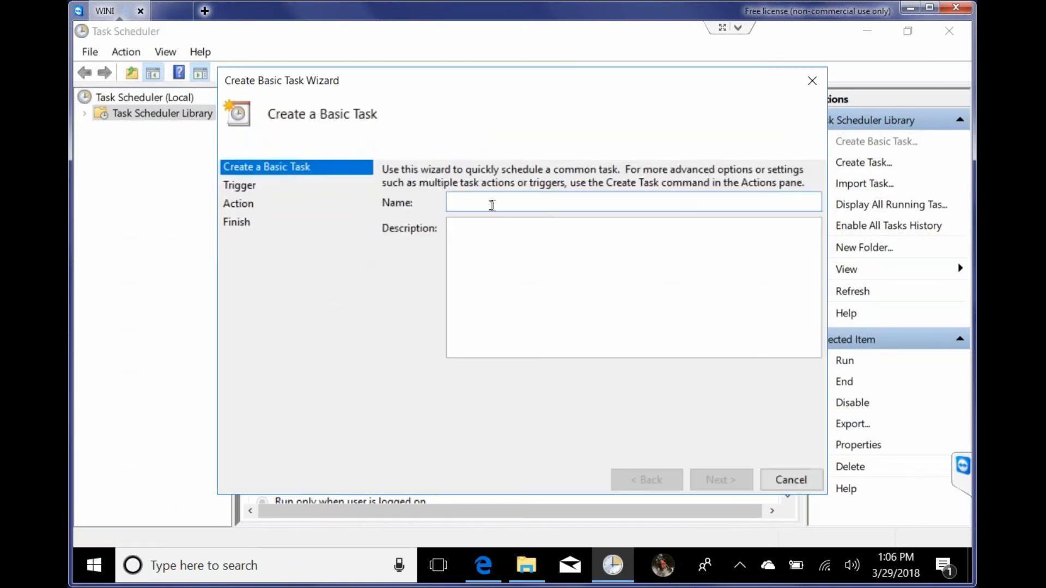
{"action": "type", "text": "breakfast"}
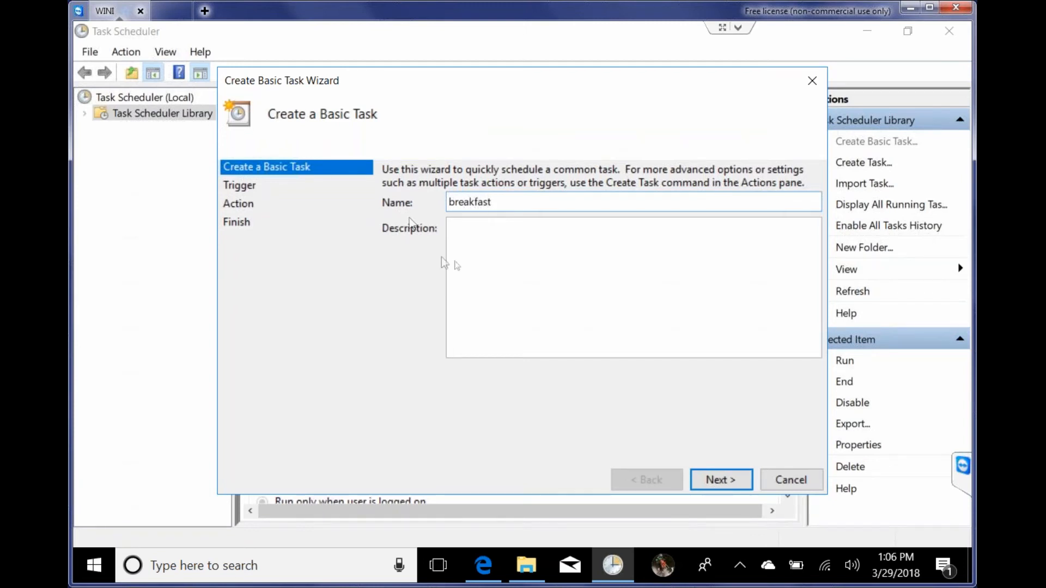
{"action": "type", "text": "verbal"}
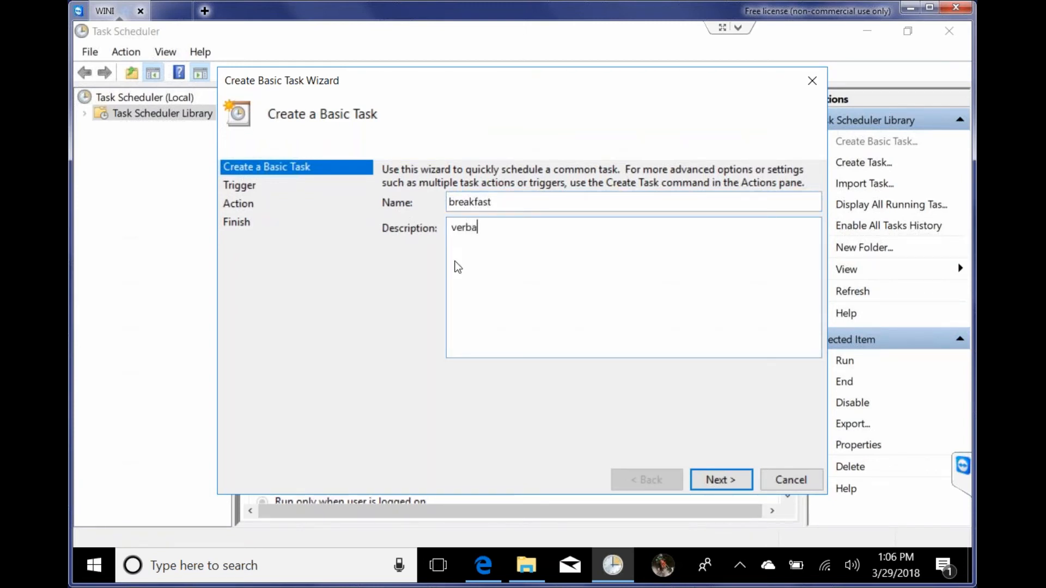
{"action": "type", "text": "bre"}
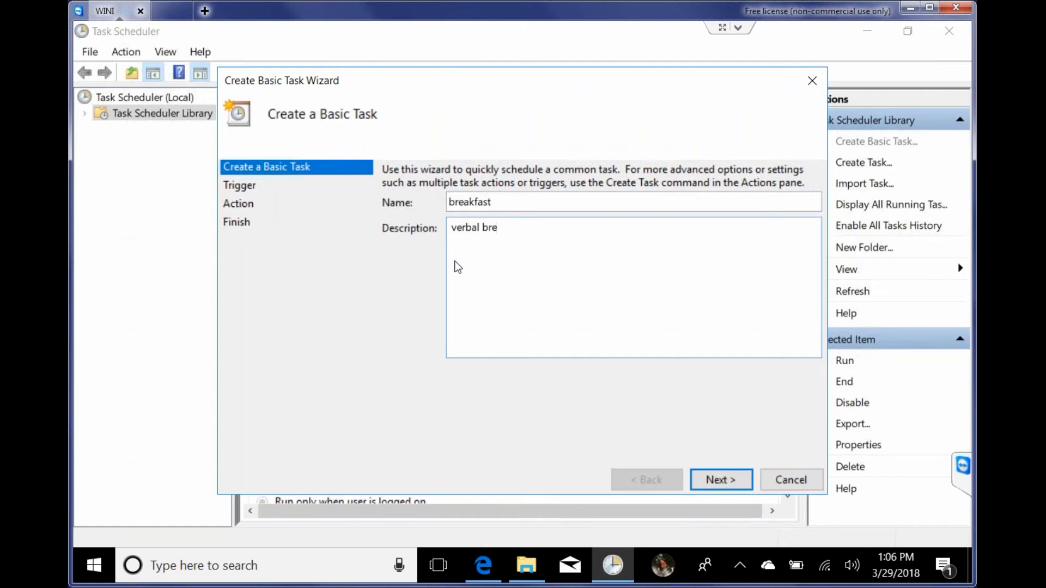
{"action": "type", "text": "akfast"}
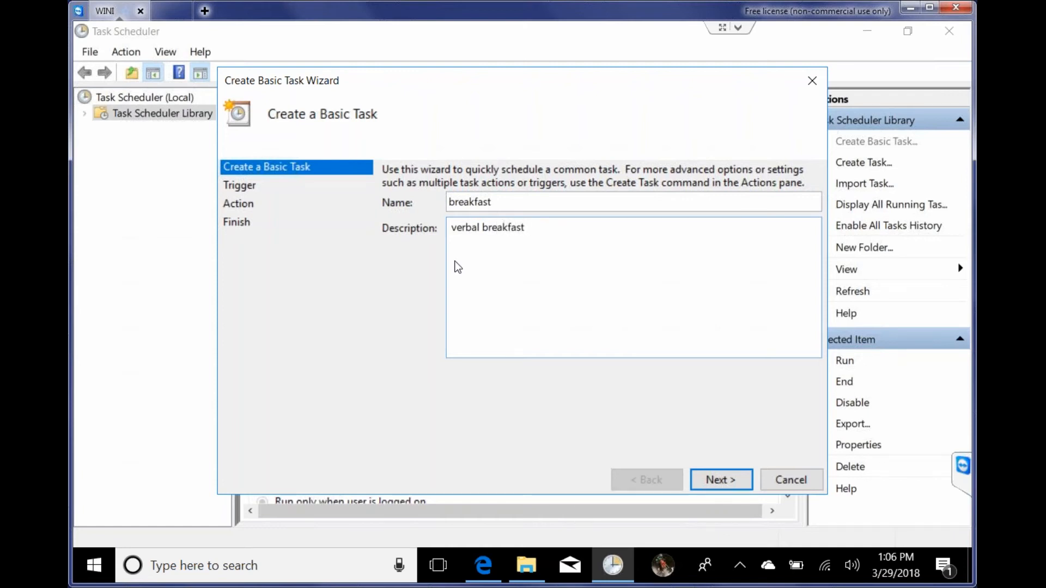
{"action": "type", "text": "ann"}
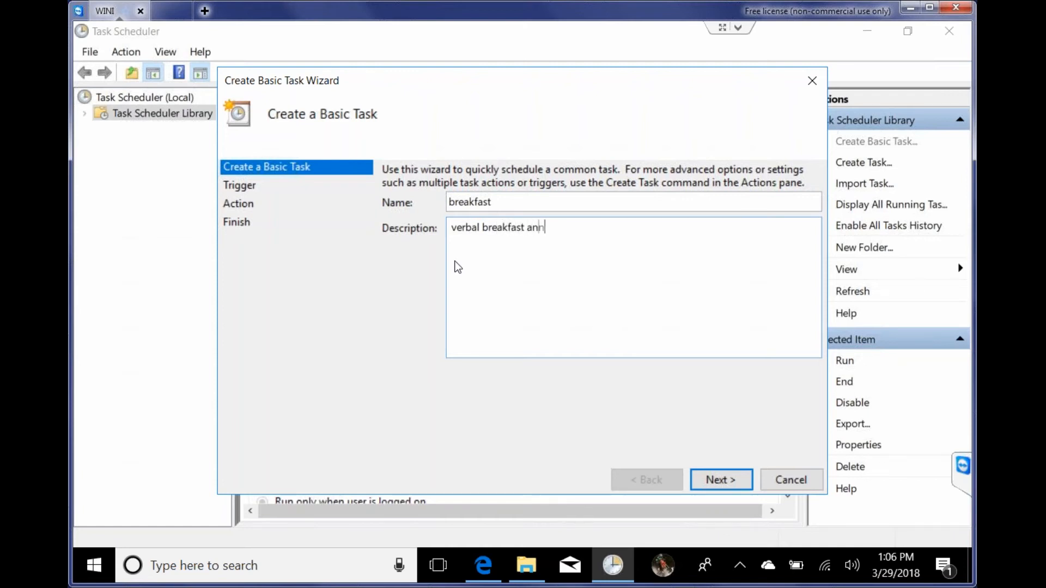
{"action": "type", "text": "ouncement"}
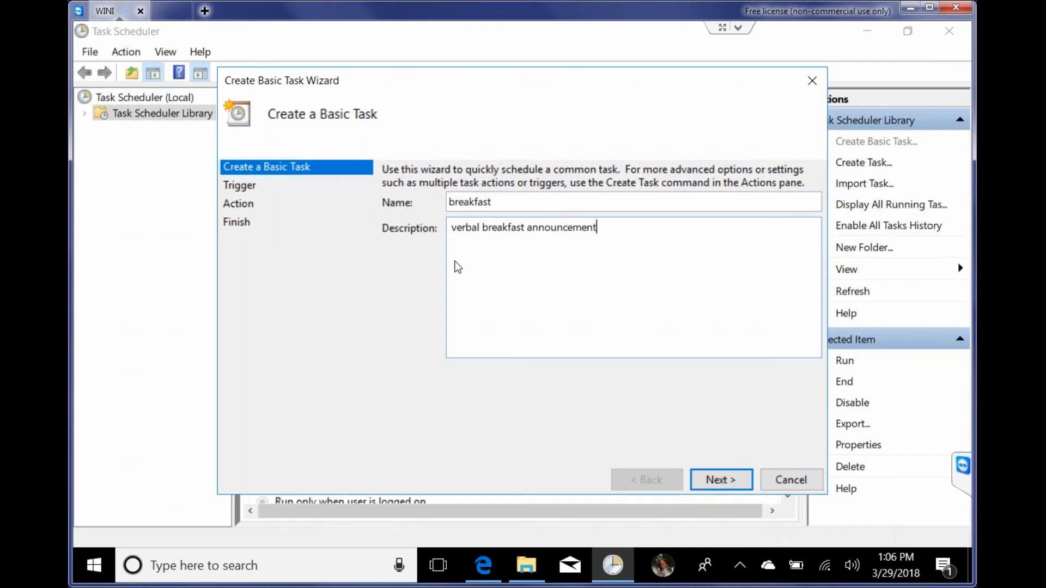
Step: Keep the Daily trigger recurring every 1 day from 3/29/2018 at 1:06 PM
{"action": "left_click", "coordinate": [720, 479]}
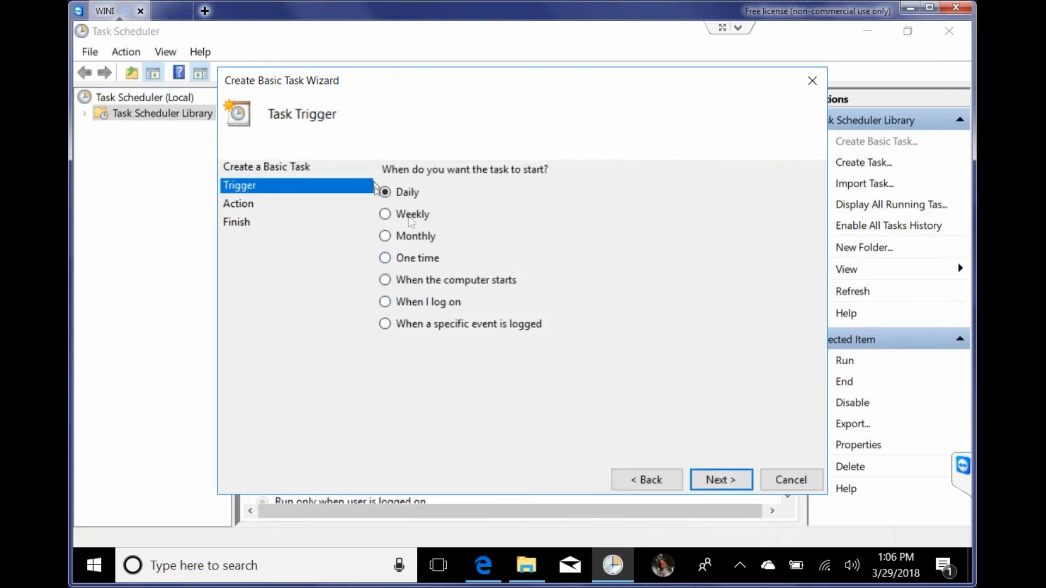
{"action": "left_click", "coordinate": [721, 479]}
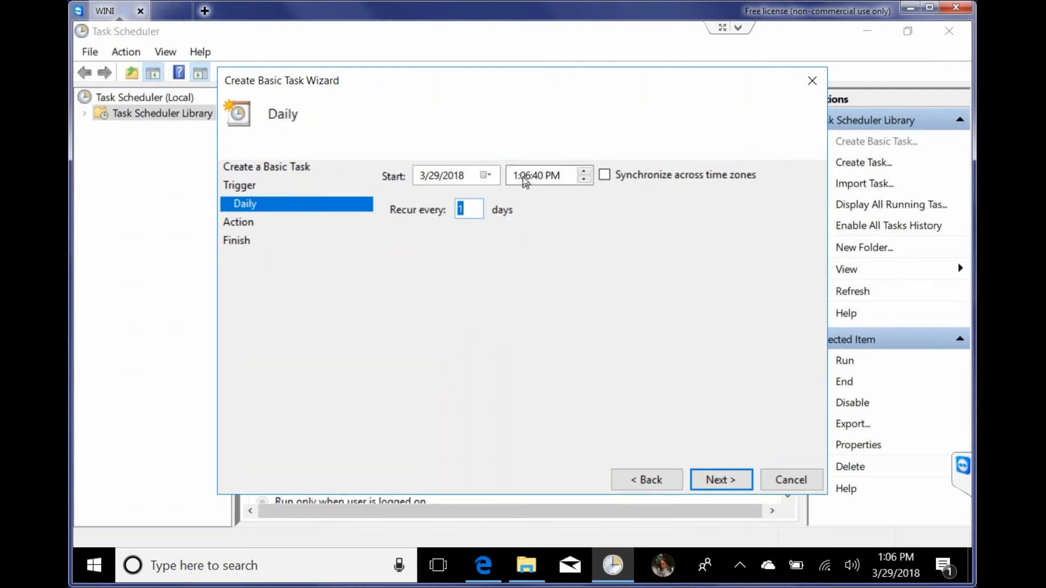
{"action": "mouse_move", "coordinate": [506, 203]}
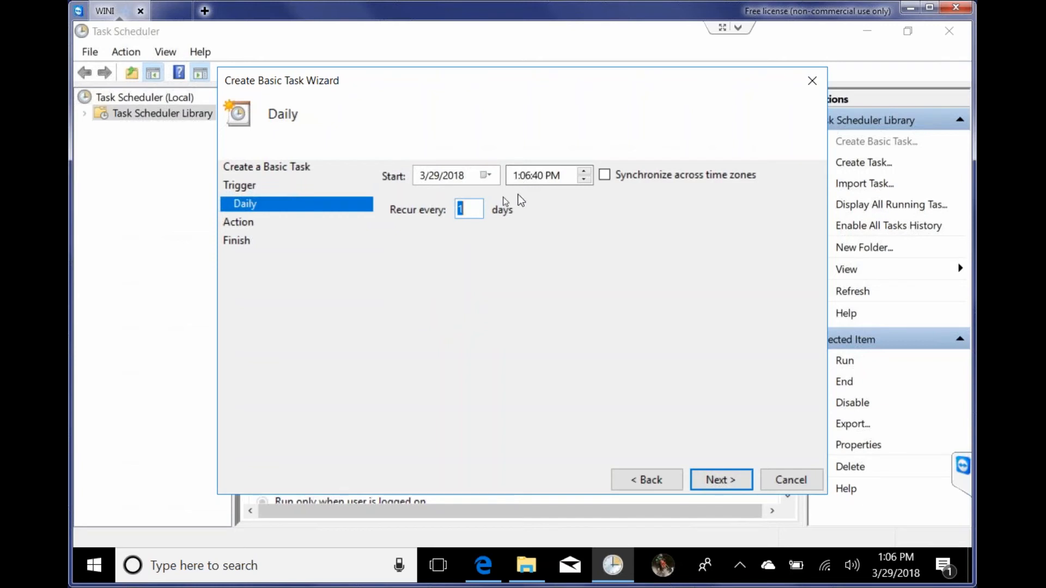
{"action": "mouse_move", "coordinate": [525, 183]}
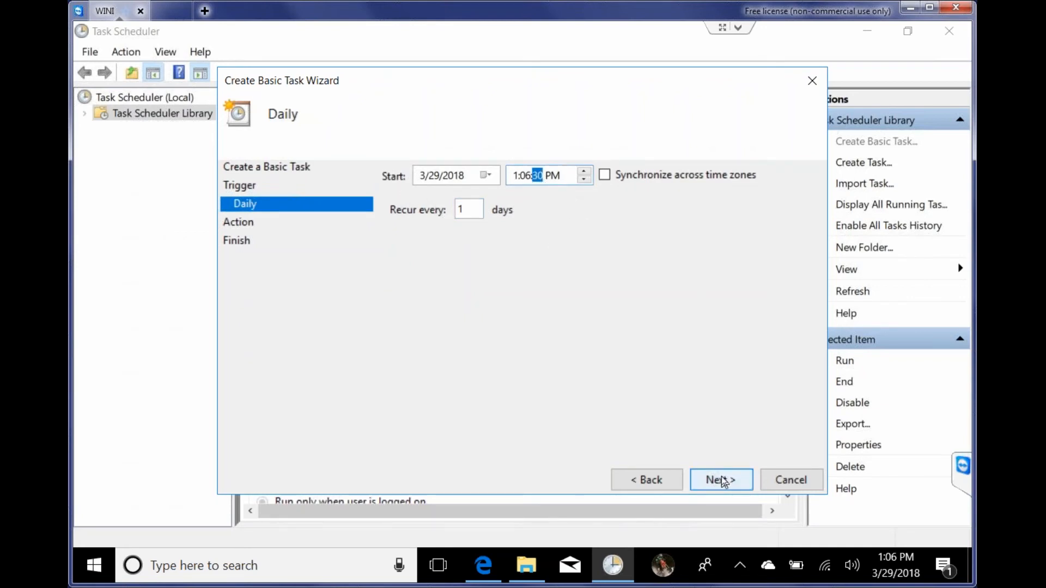
Step: Choose Start a program and select C:\VOICE\voice.exe as the program to run
{"action": "left_click", "coordinate": [720, 479]}
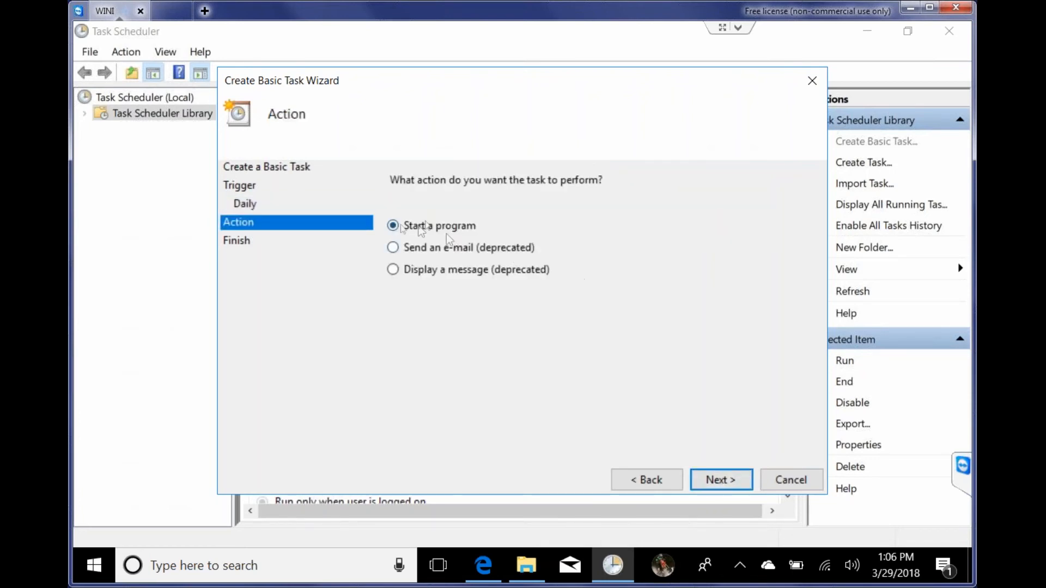
{"action": "left_click", "coordinate": [720, 479]}
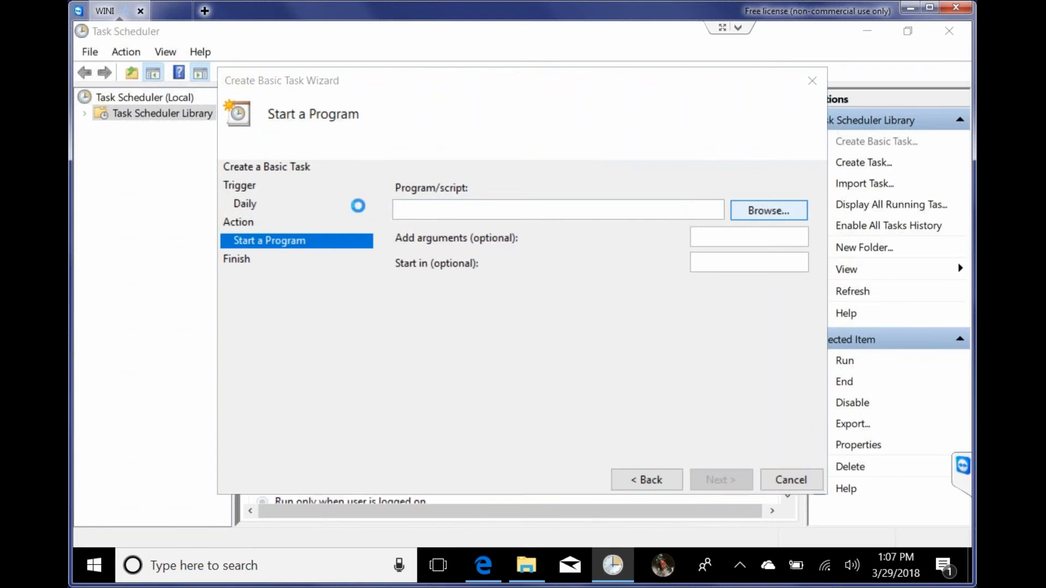
{"action": "left_click", "coordinate": [768, 210]}
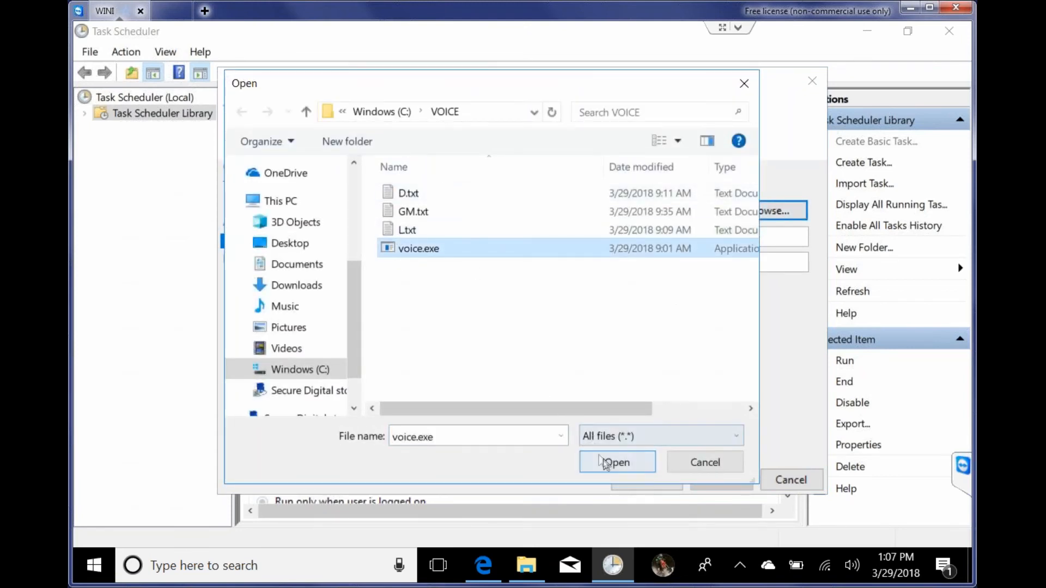
{"action": "left_click", "coordinate": [616, 462]}
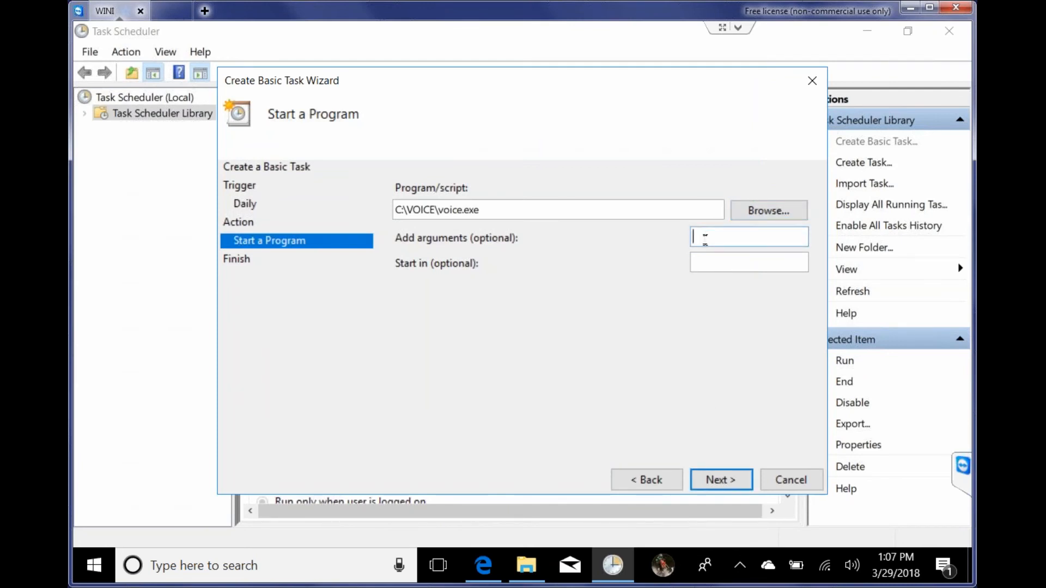
Step: Add arguments -k gm.txt, start in c:\voice, and finish creating the breakfast task
{"action": "type", "text": "-k"}
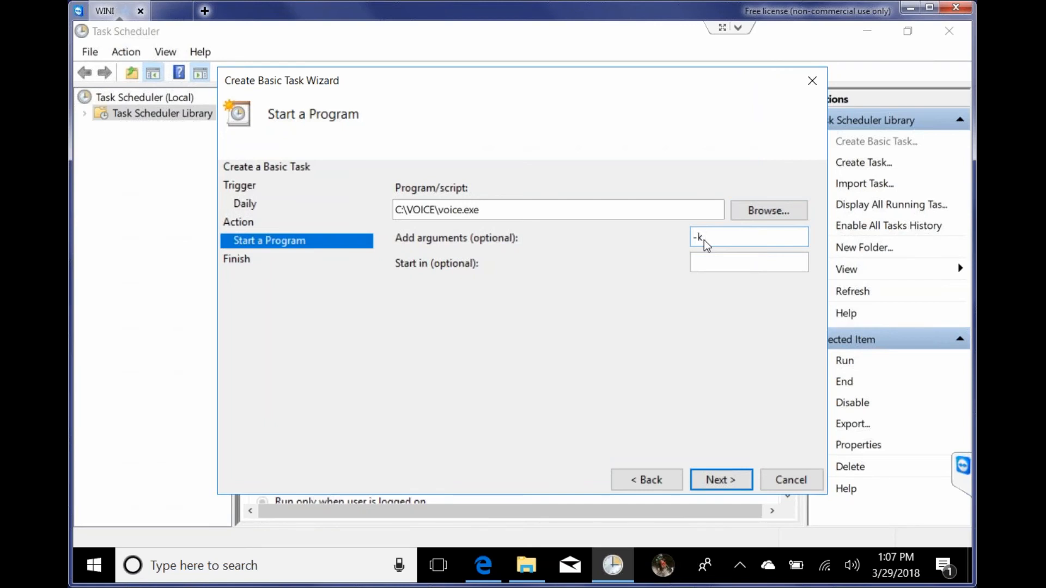
{"action": "type", "text": "gm"}
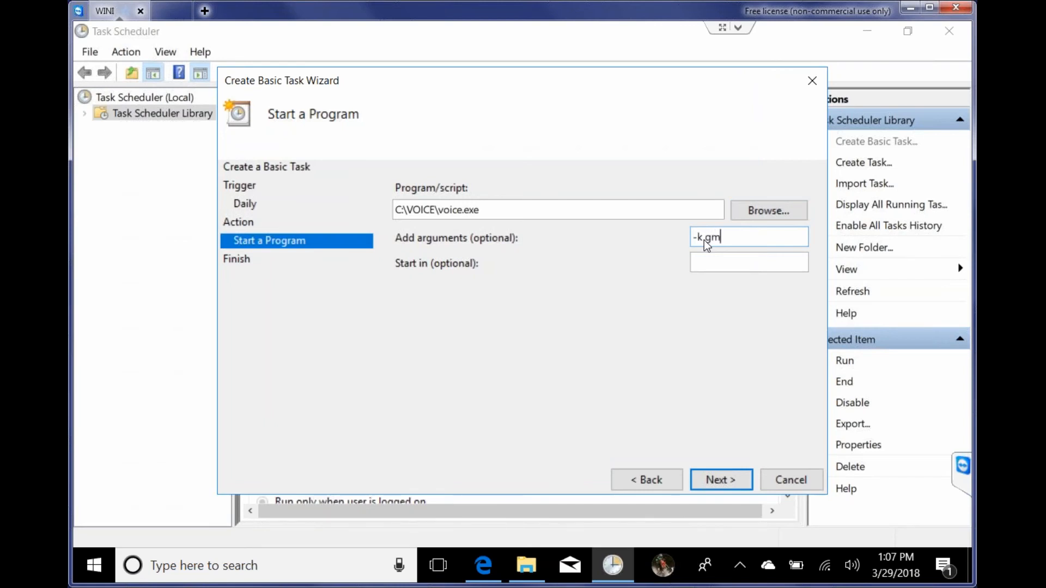
{"action": "type", "text": ".txt"}
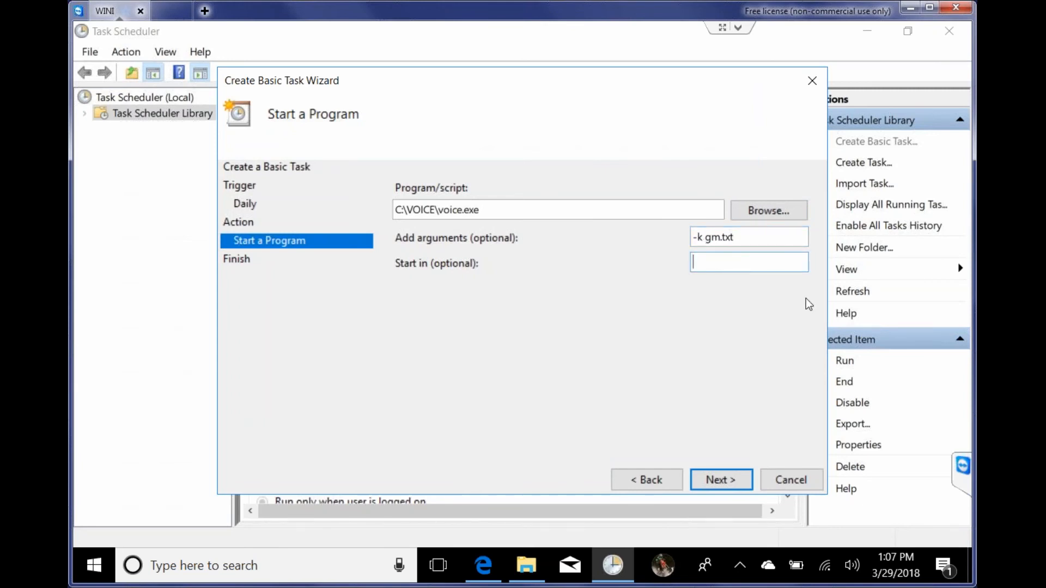
{"action": "type", "text": "c\\voice"}
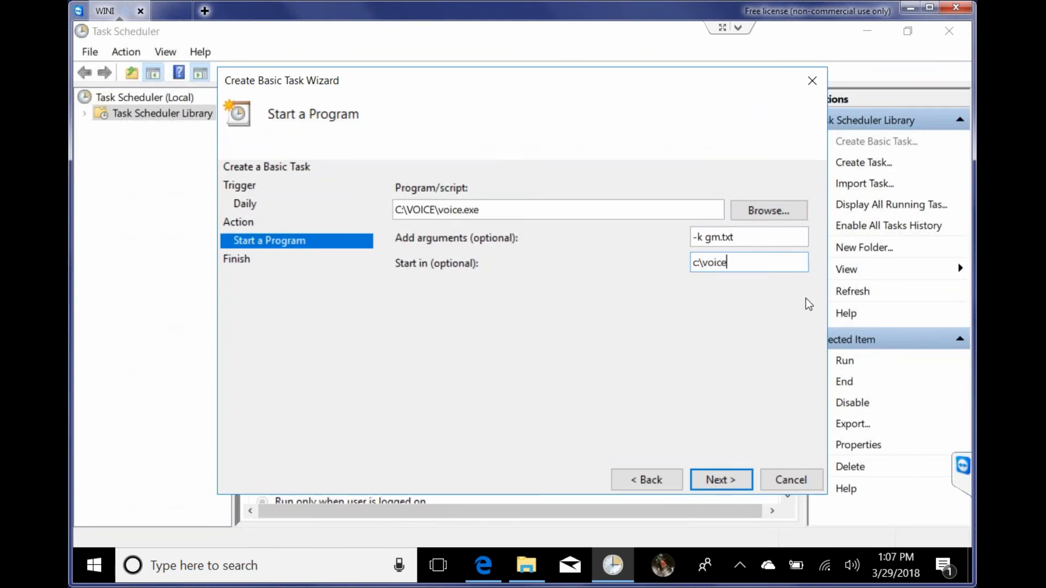
{"action": "left_click", "coordinate": [721, 479]}
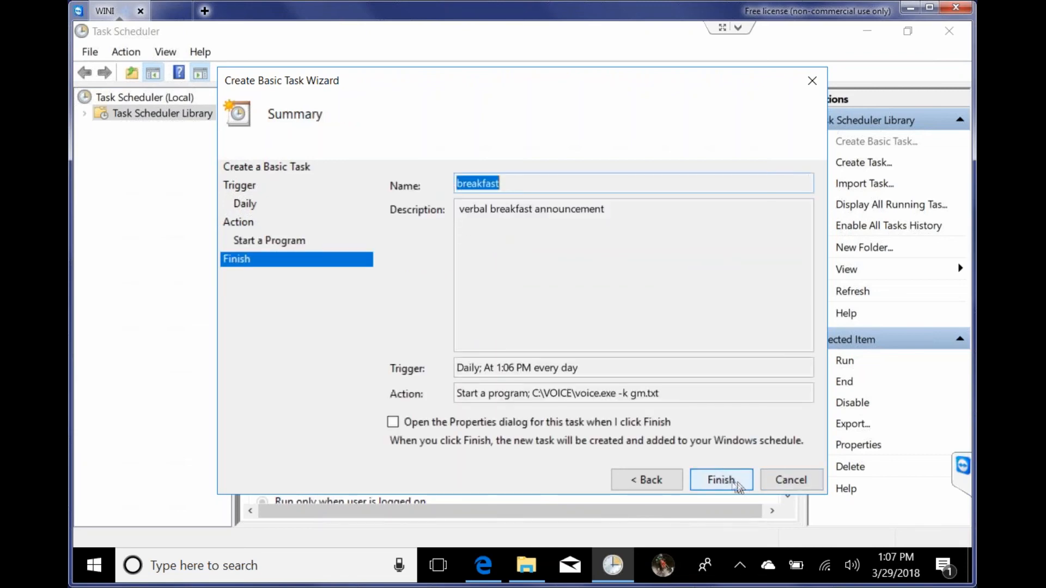
{"action": "left_click", "coordinate": [721, 479]}
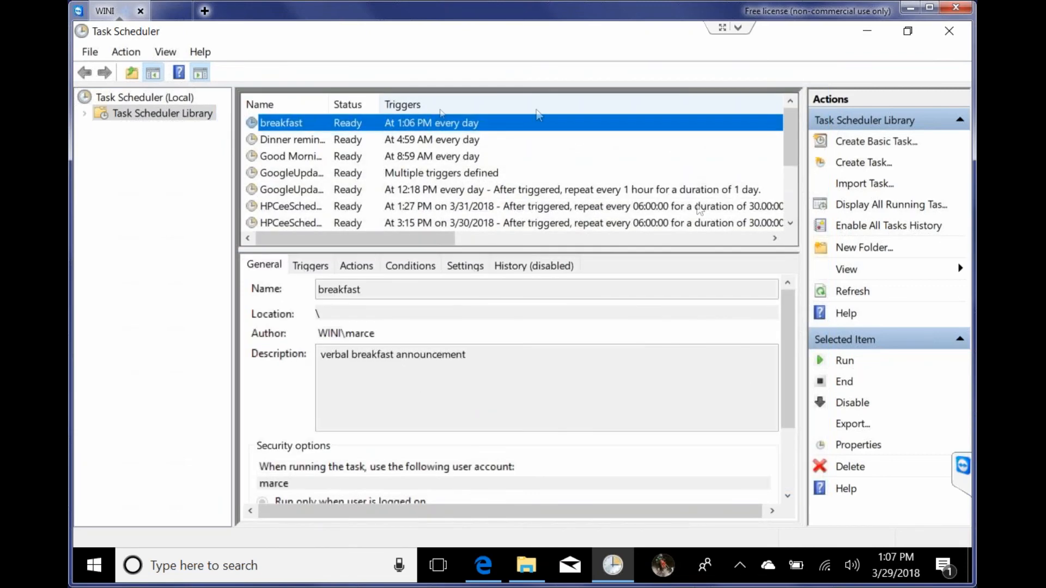
Step: In breakfast's Properties, review Triggers and Actions, then drop the AC-power-only condition
{"action": "right_click", "coordinate": [281, 123]}
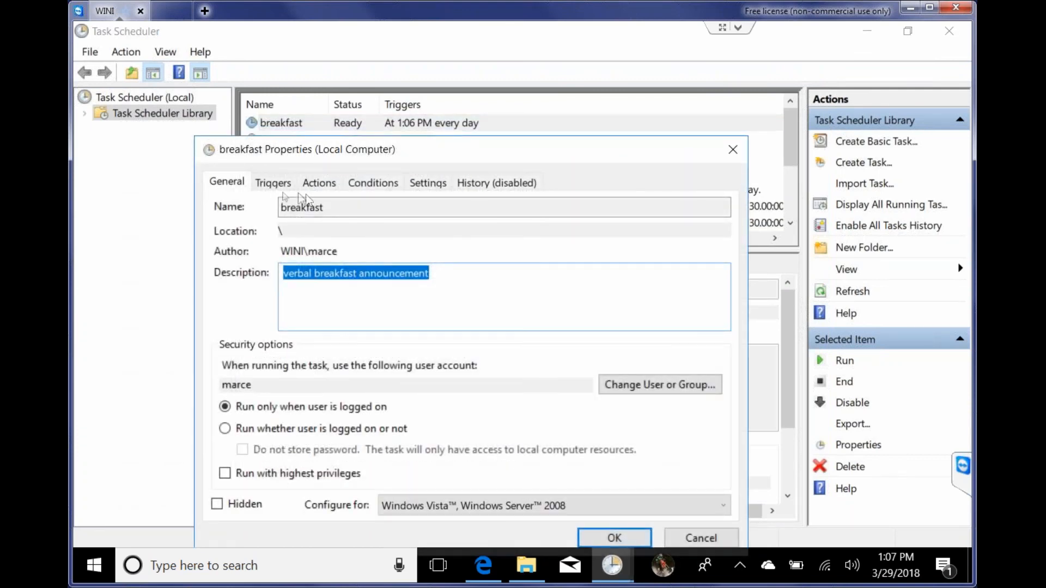
{"action": "left_click", "coordinate": [272, 183]}
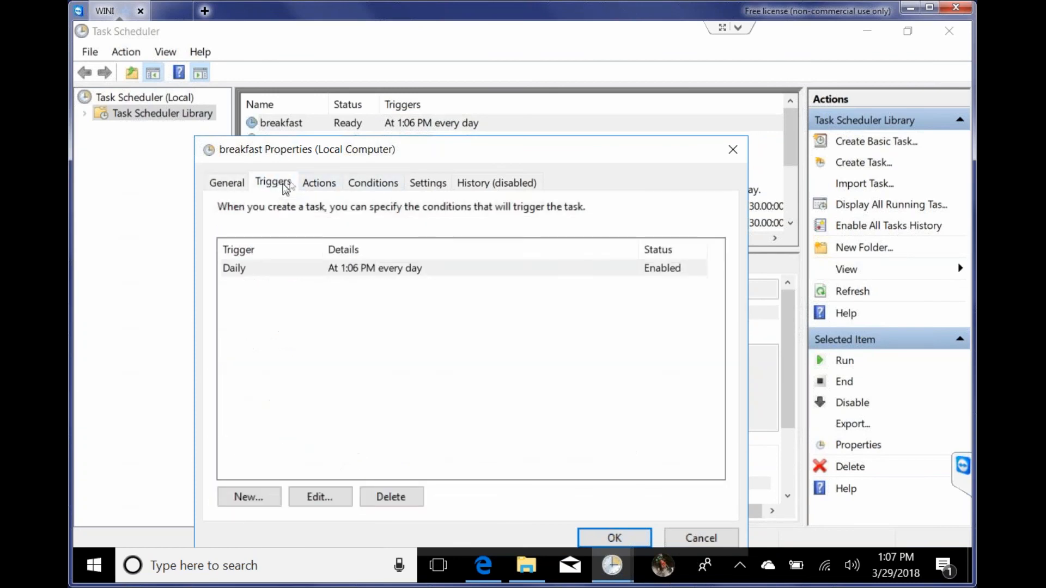
{"action": "left_click", "coordinate": [372, 182]}
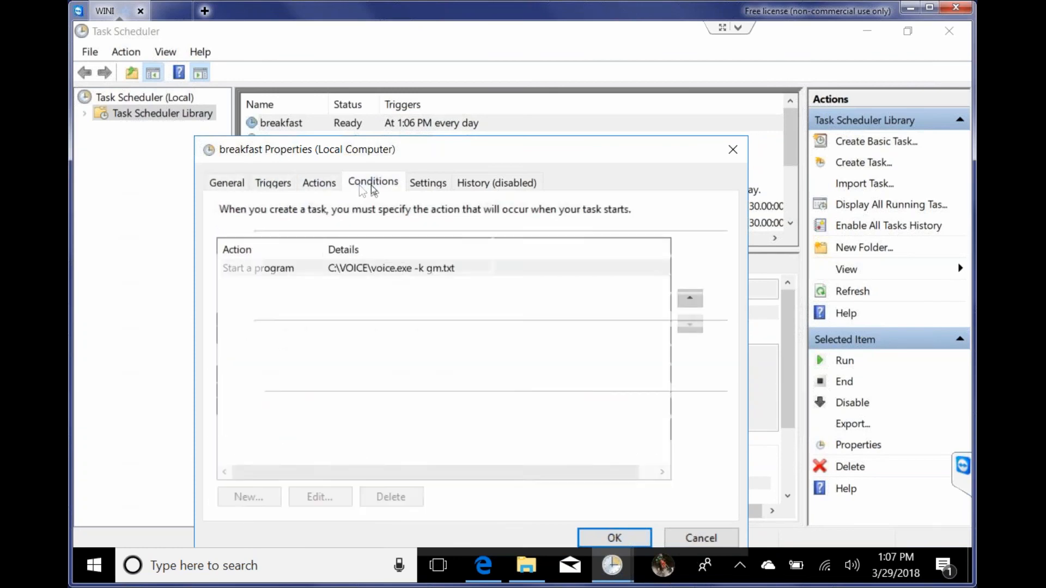
{"action": "left_click", "coordinate": [373, 182]}
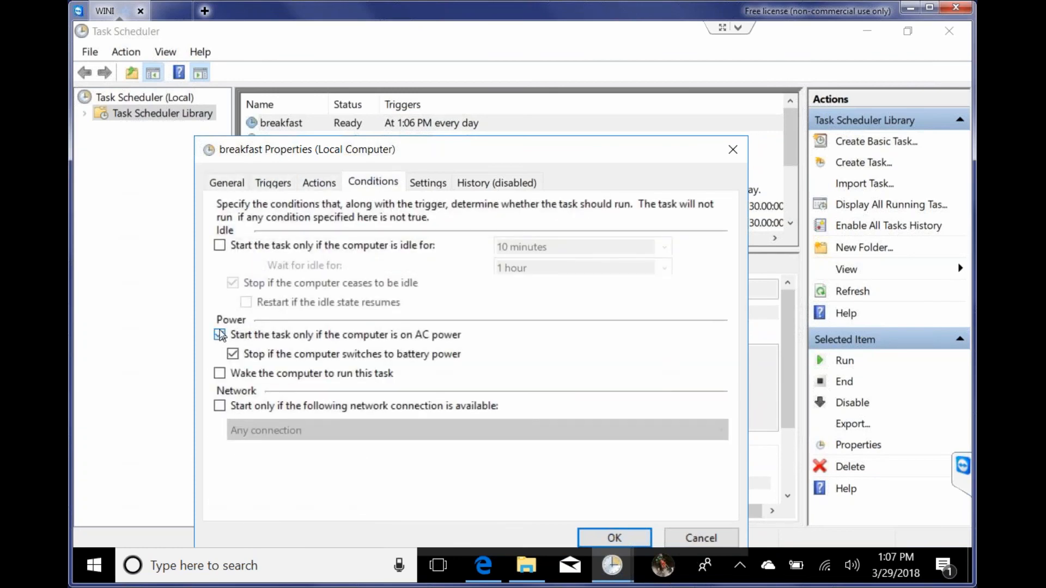
{"action": "left_click", "coordinate": [220, 335]}
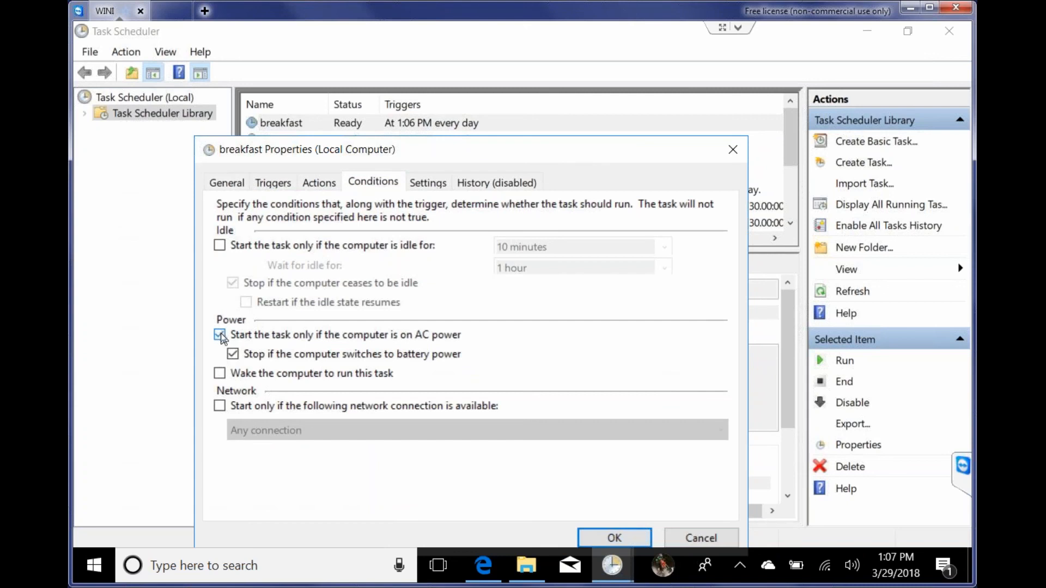
Step: Limit the task to stop if it runs longer than 1 hour
{"action": "left_click", "coordinate": [427, 182]}
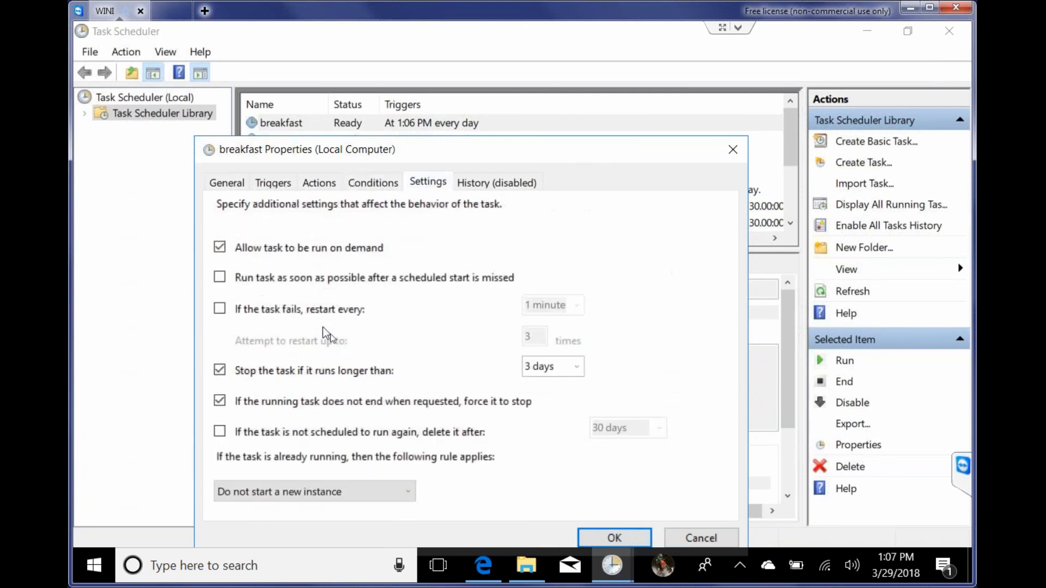
{"action": "left_click", "coordinate": [577, 366]}
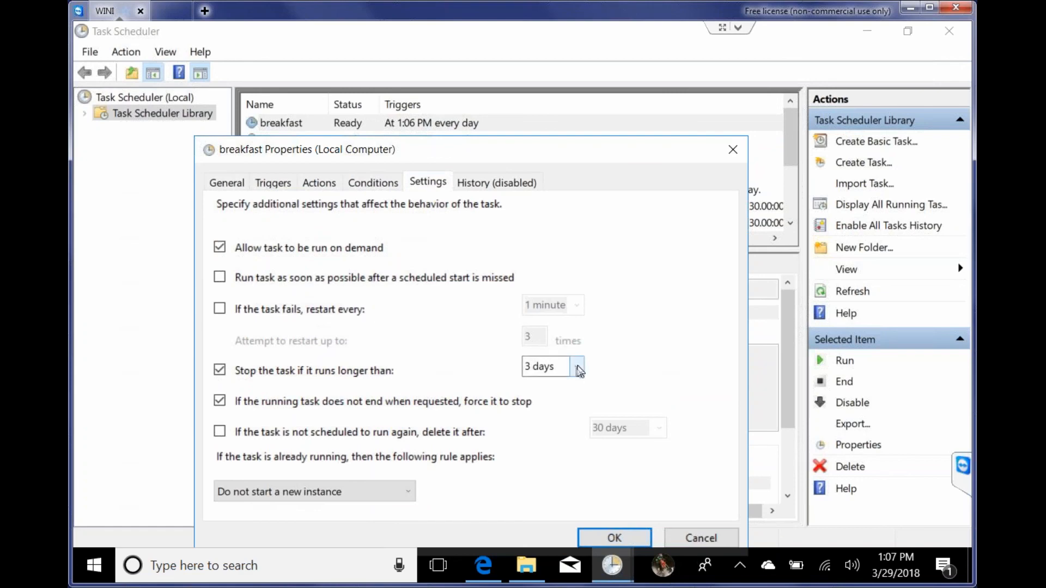
{"action": "left_click", "coordinate": [577, 366]}
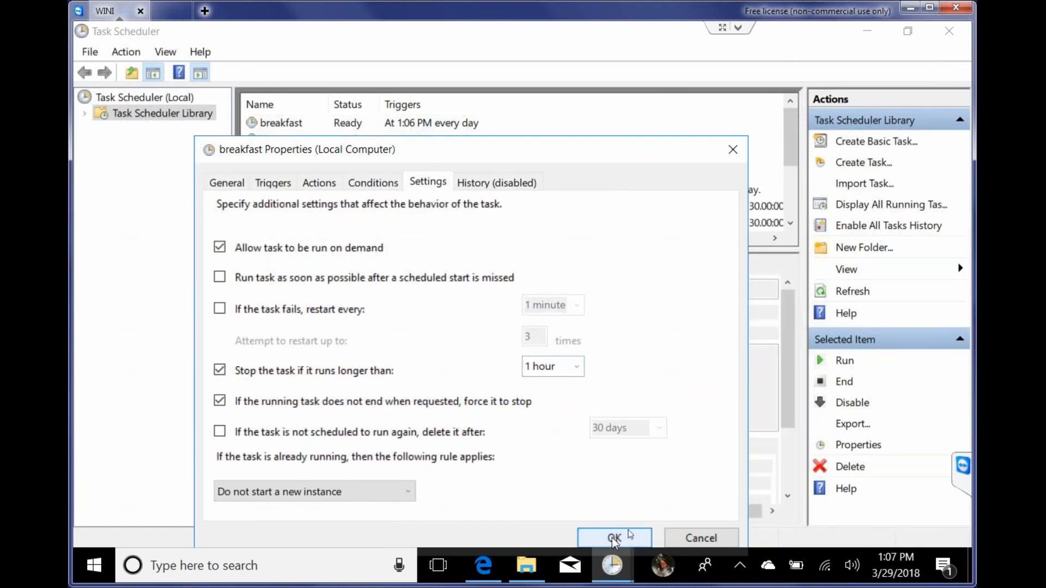
Step: Save the changed properties and run breakfast manually so its status shows Running
{"action": "left_click", "coordinate": [614, 538]}
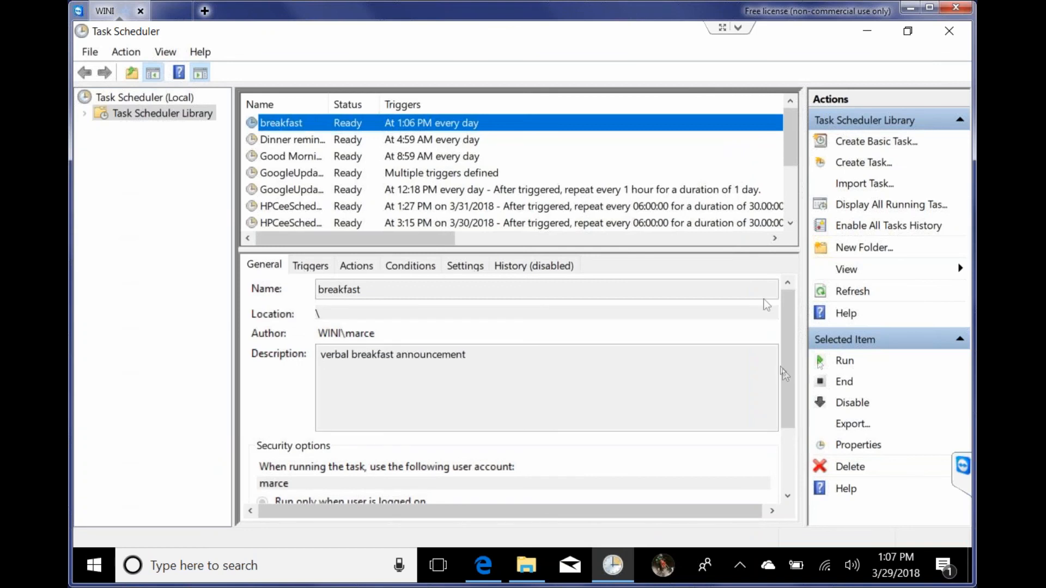
{"action": "mouse_move", "coordinate": [835, 367]}
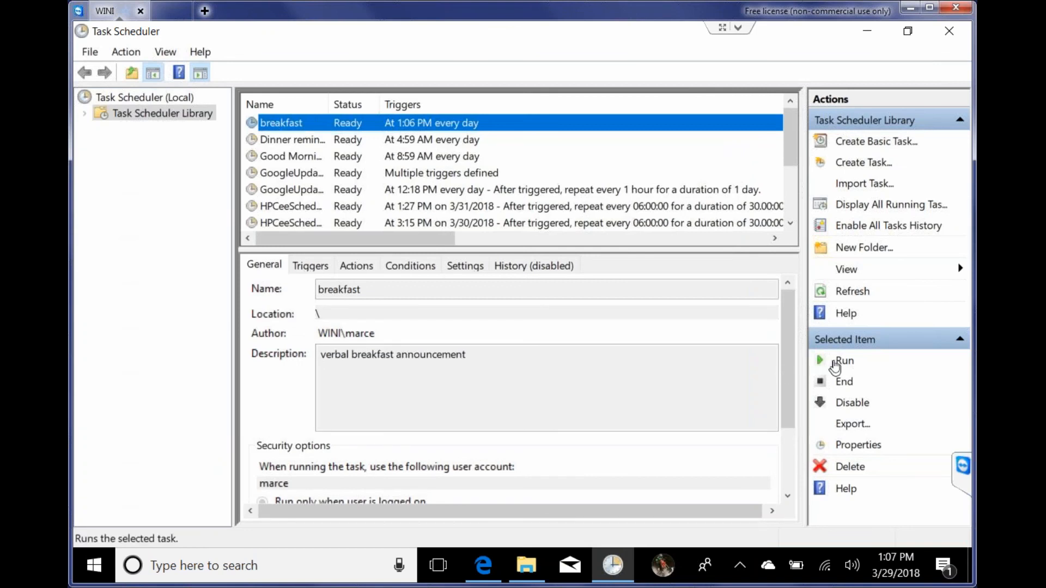
{"action": "left_click", "coordinate": [843, 361]}
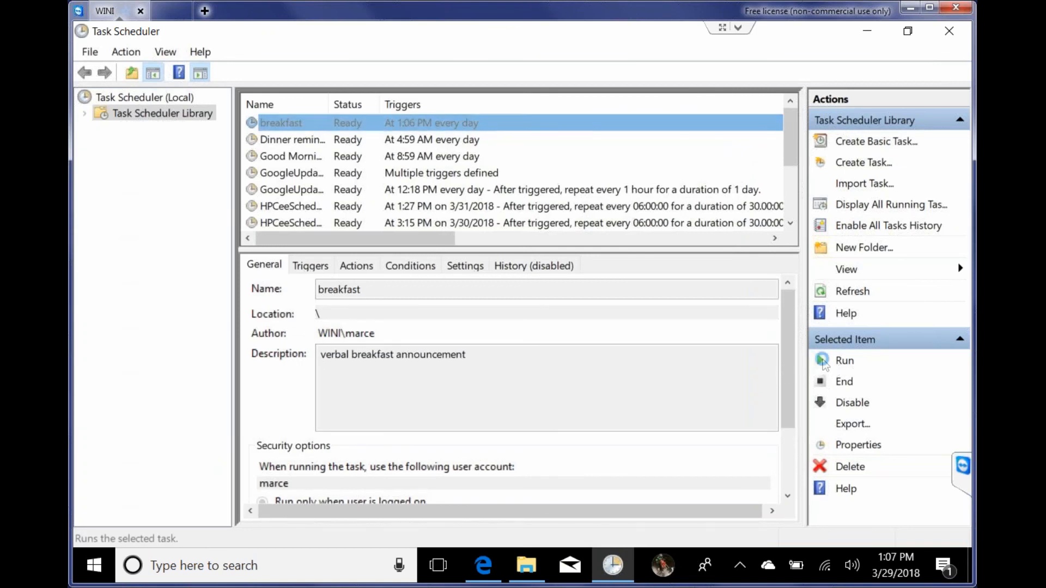
{"action": "left_click", "coordinate": [844, 360]}
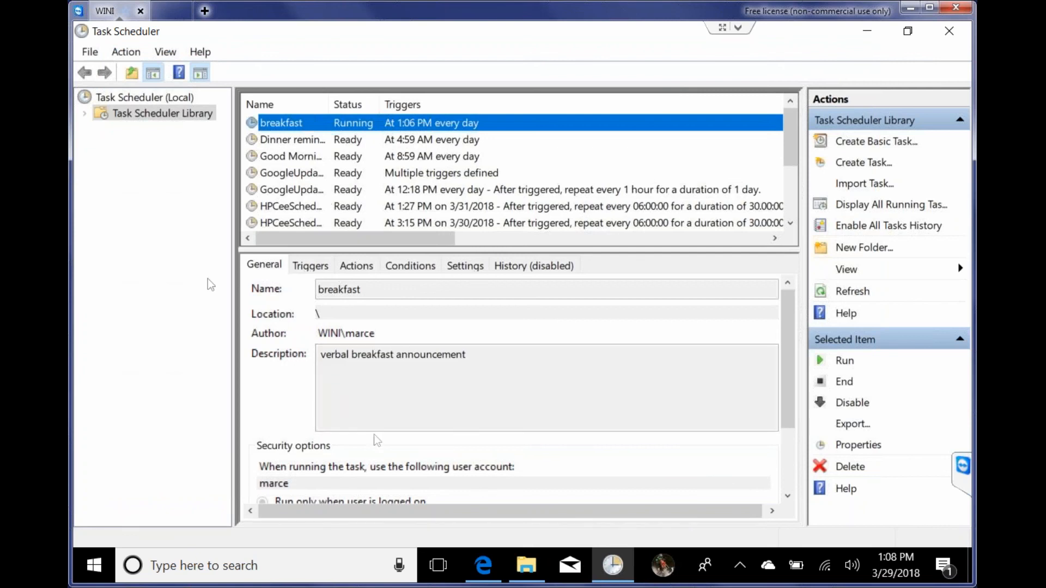
{"action": "mouse_move", "coordinate": [484, 349]}
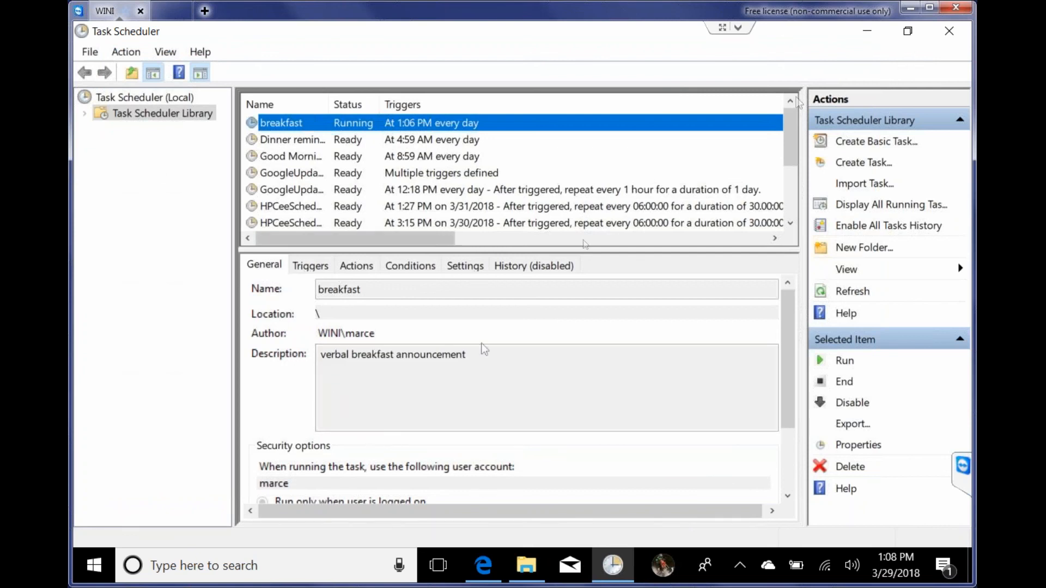